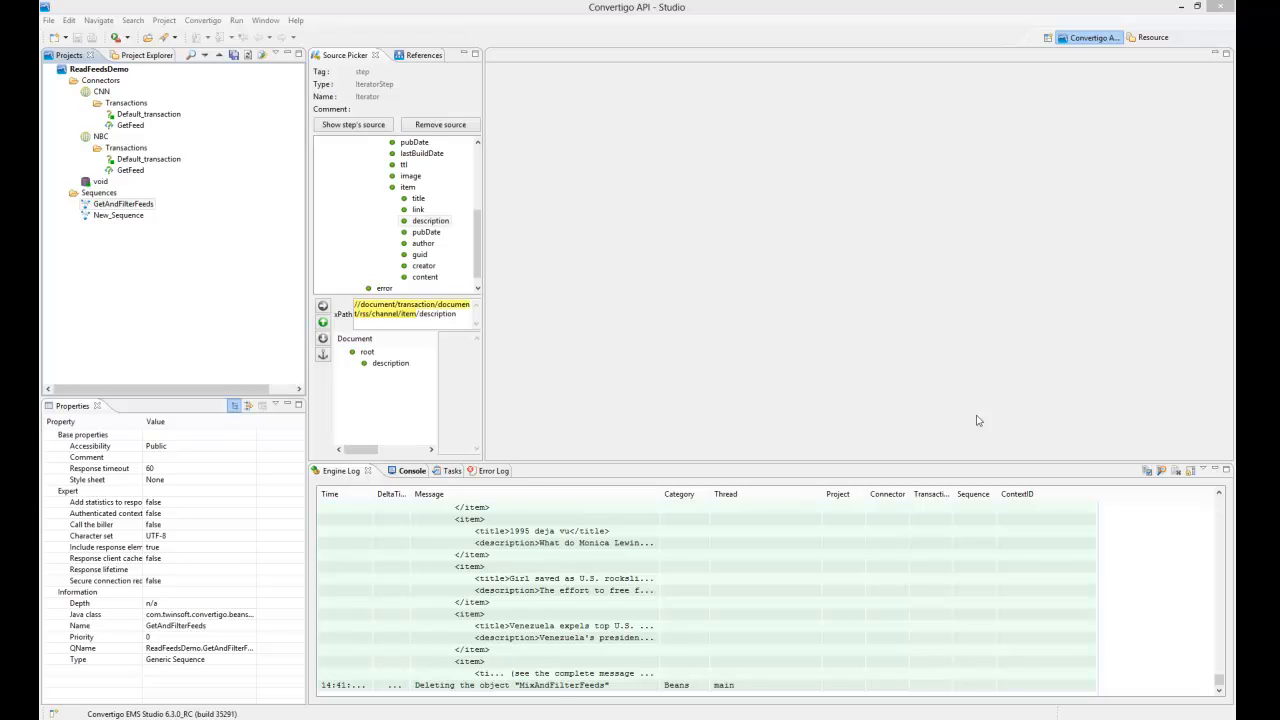
pyautogui.moveTo(386, 336)
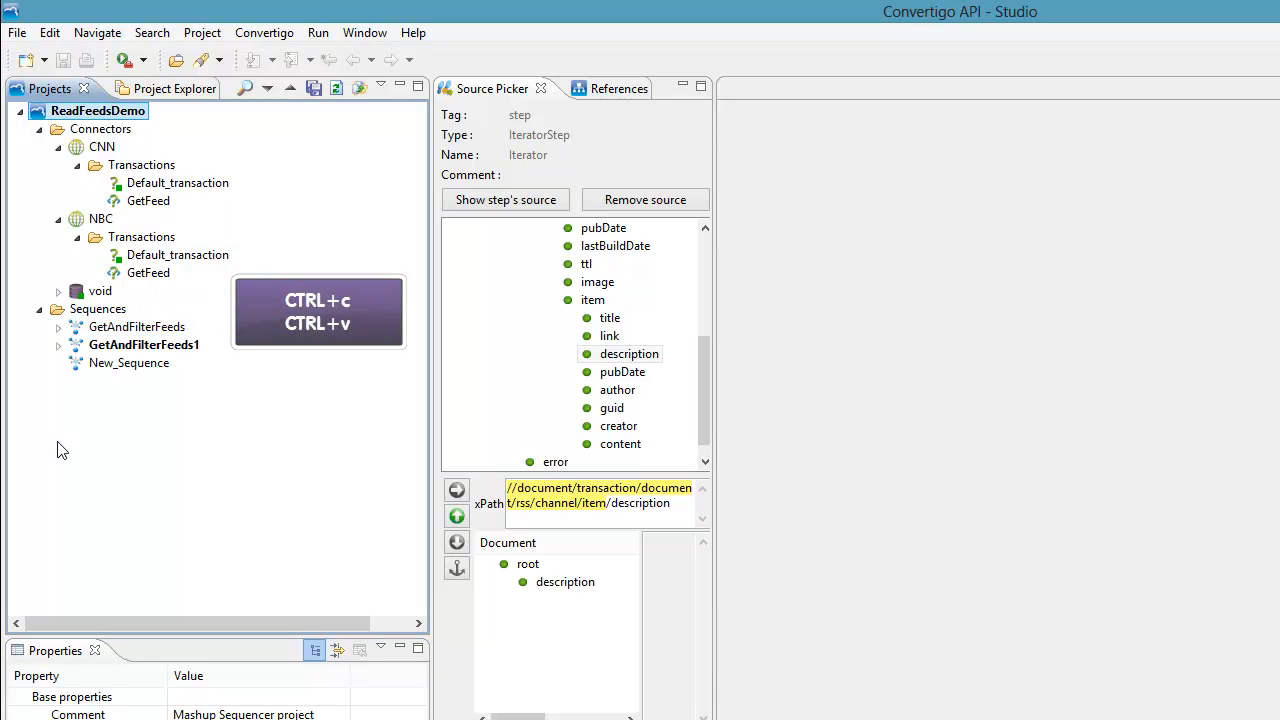
# - Duplicate the GetAndFilterFeeds sequence and rename the copy to MixAndFilterFeeds
pyautogui.rightClick(136, 326)
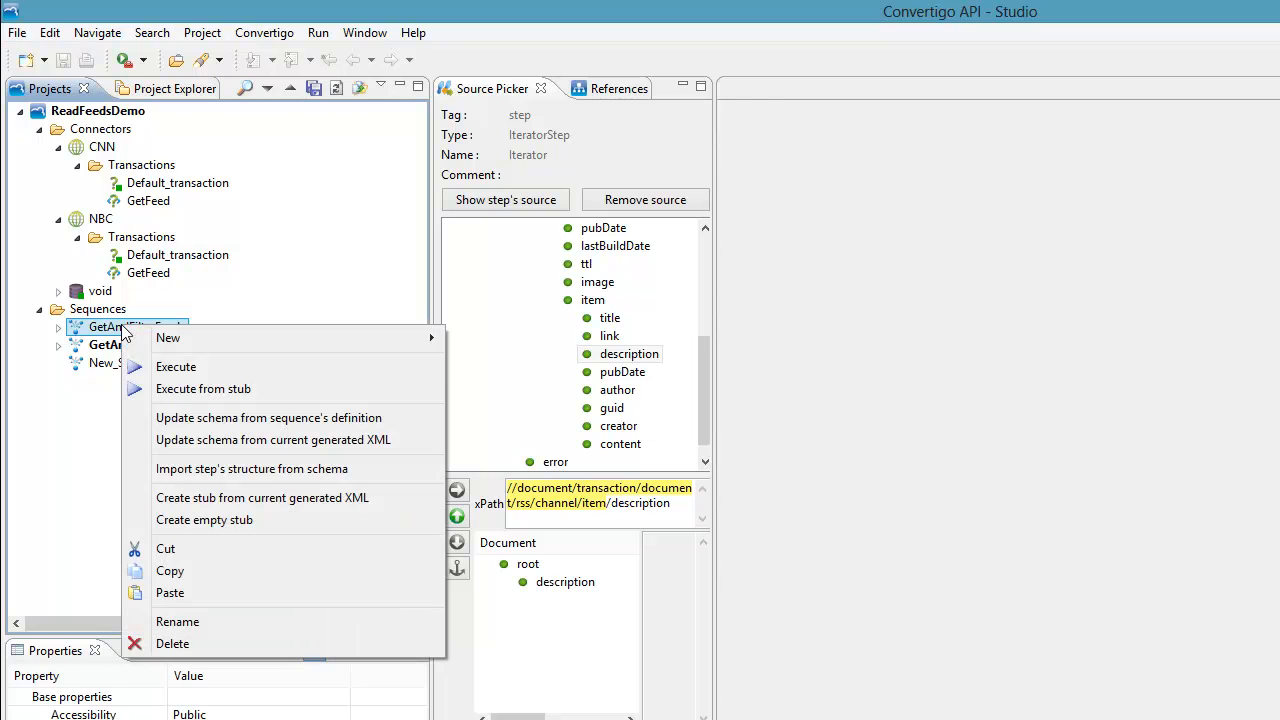
pyautogui.moveTo(248, 90)
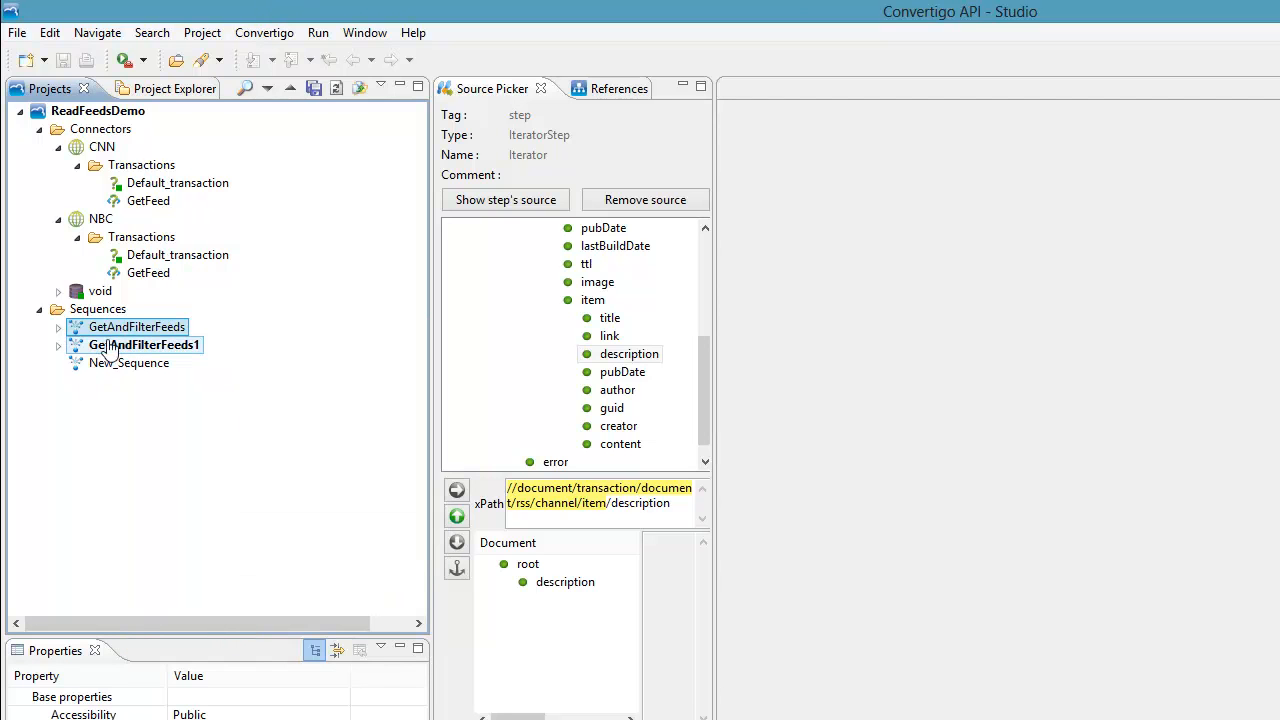
pyautogui.click(144, 344)
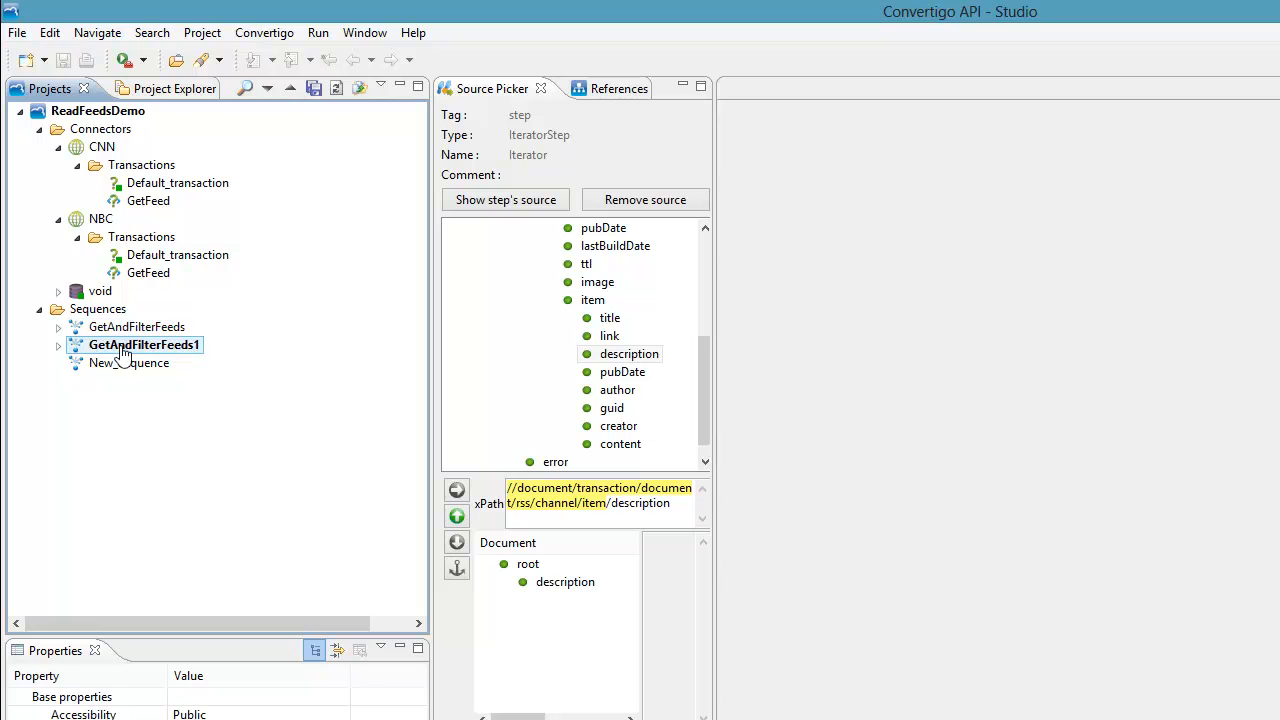
pyautogui.rightClick(144, 344)
pyautogui.write('M')
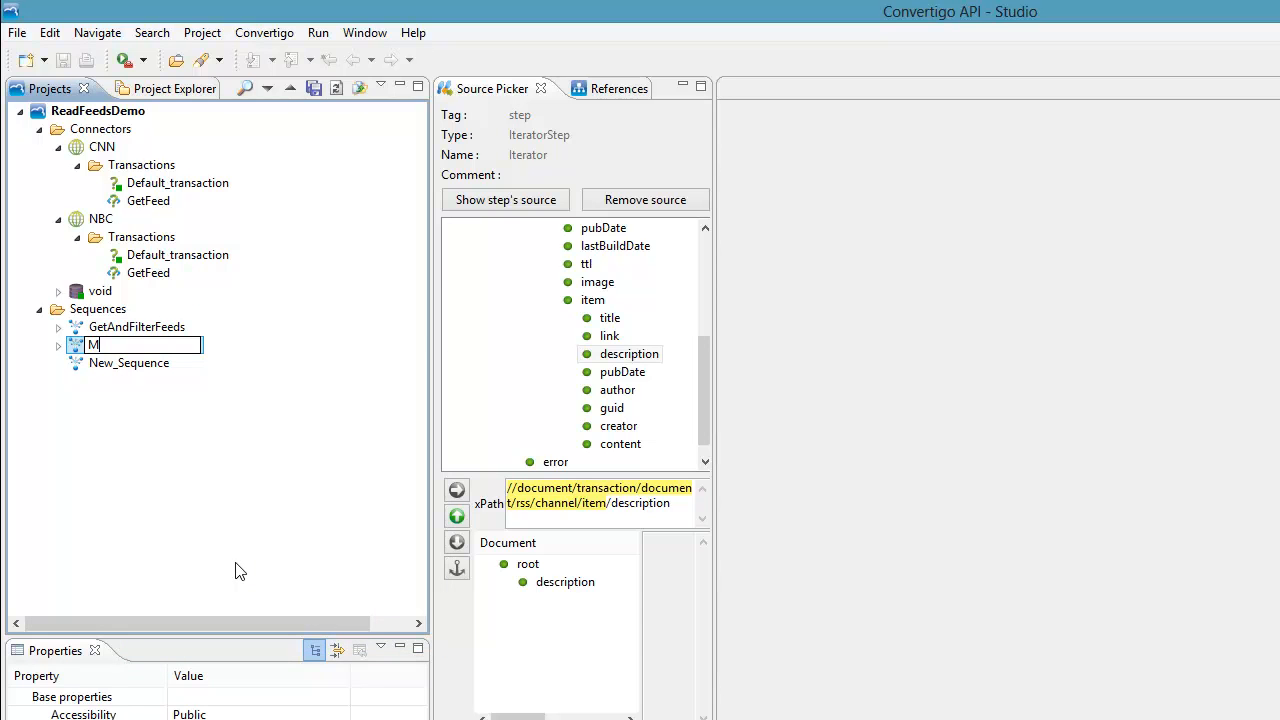
pyautogui.write('ixAnd')
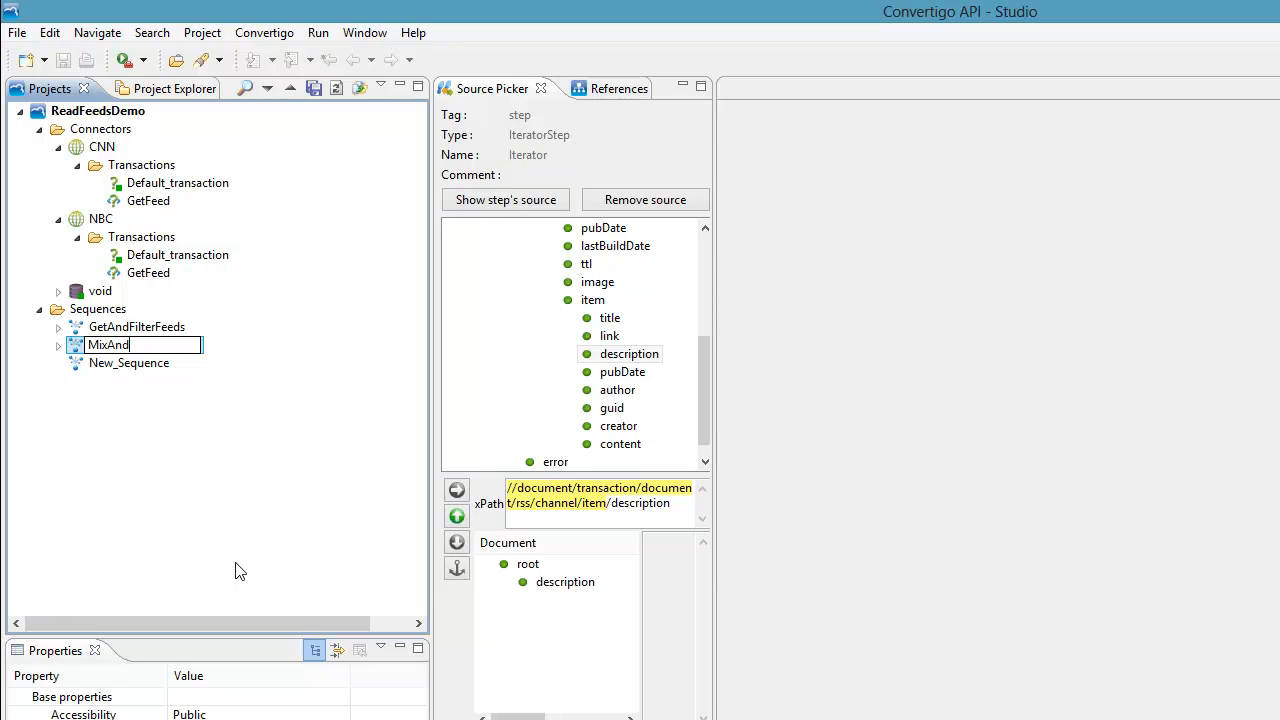
pyautogui.write('FilterFeeds')
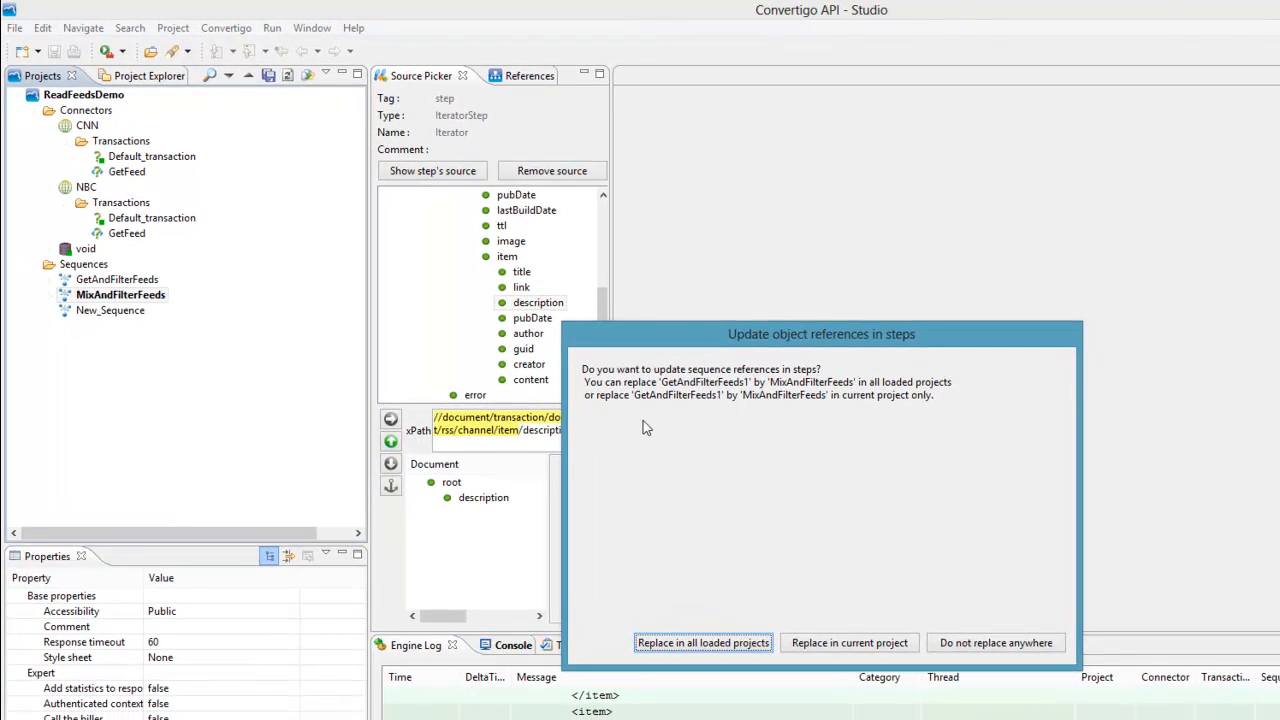
pyautogui.moveTo(996, 642)
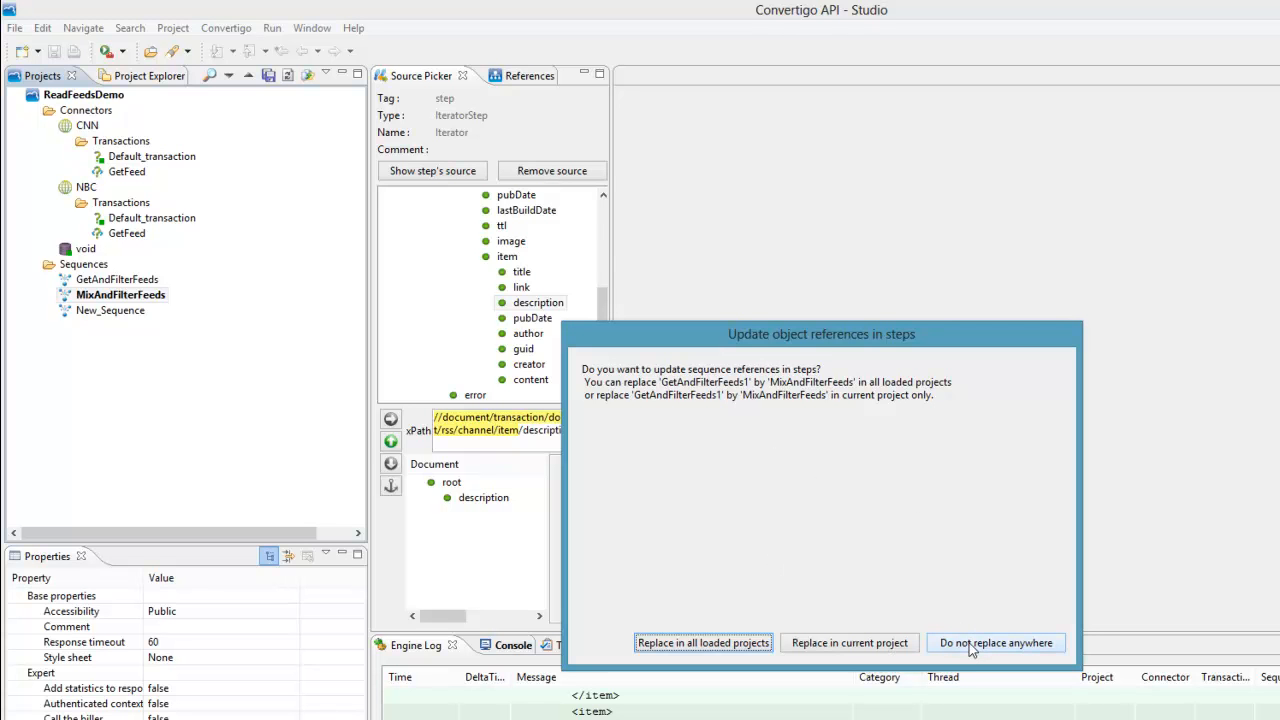
# - Keep existing references unchanged ('Do not replace anywhere') and expand MixAndFilterFeeds' steps
pyautogui.click(996, 642)
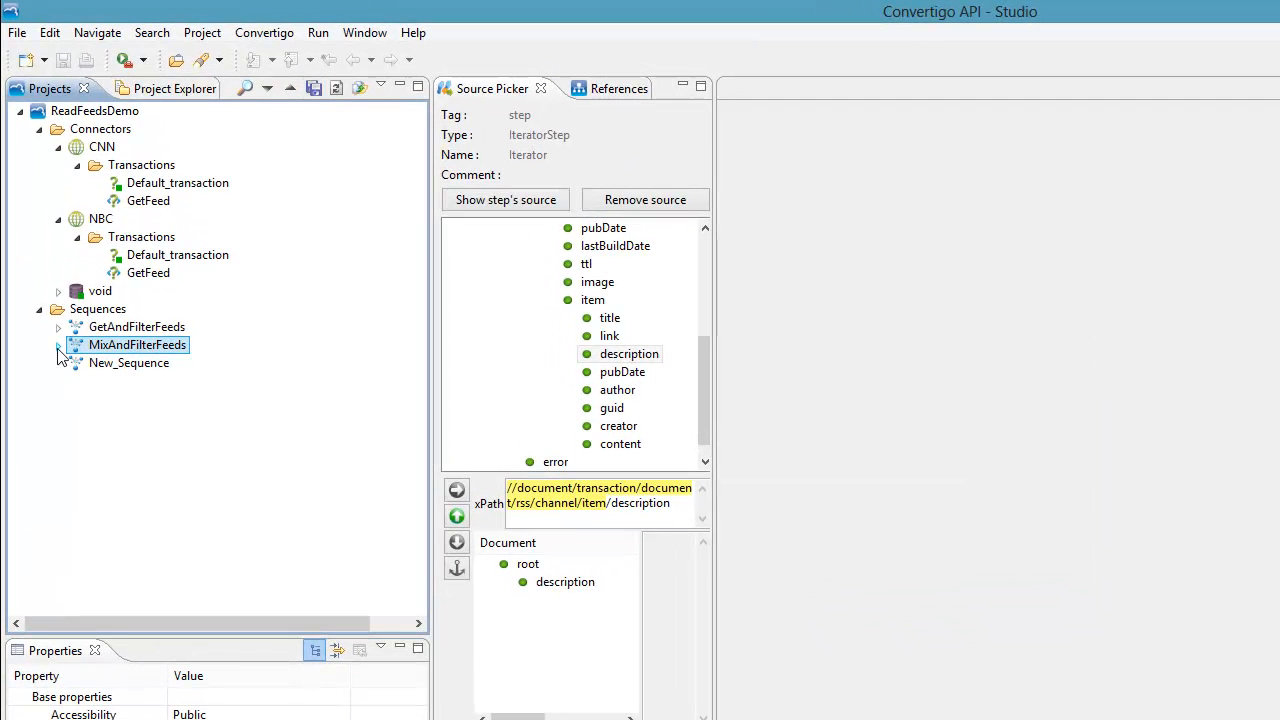
pyautogui.click(58, 344)
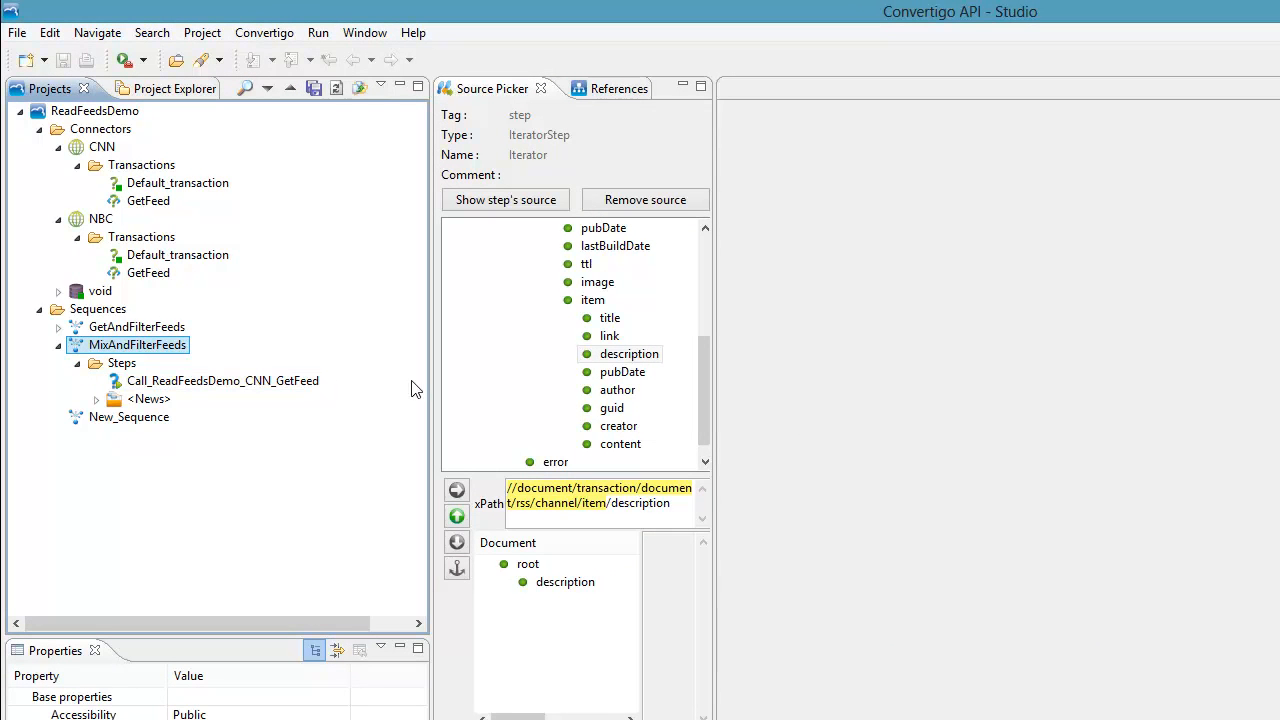
pyautogui.moveTo(280, 526)
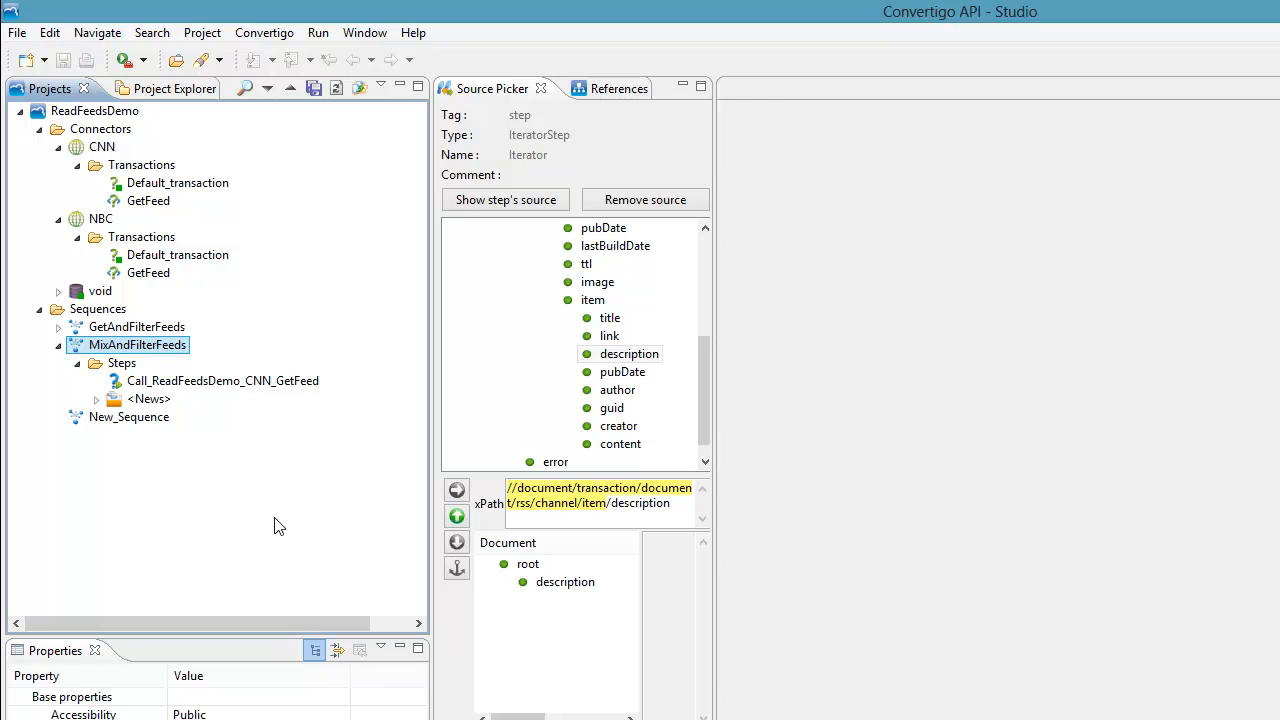
# - Add a new Parallel step under the Steps folder of MixAndFilterFeeds
pyautogui.click(122, 362)
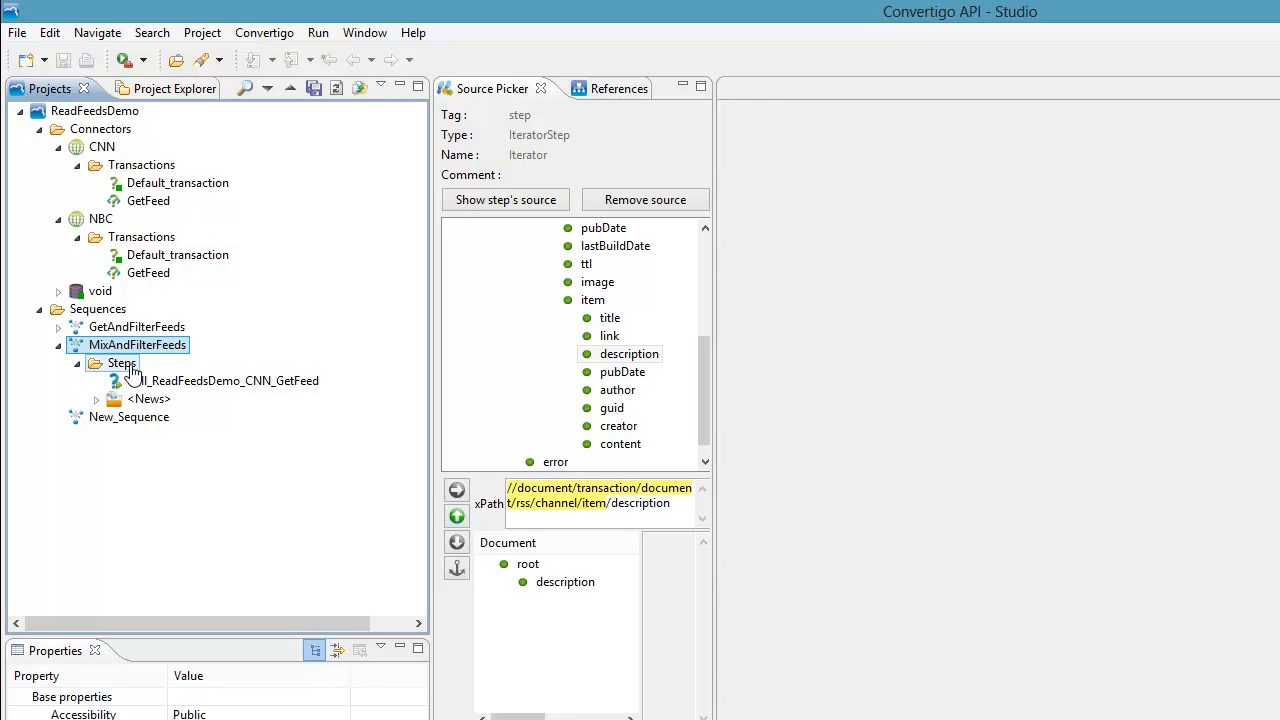
pyautogui.rightClick(122, 362)
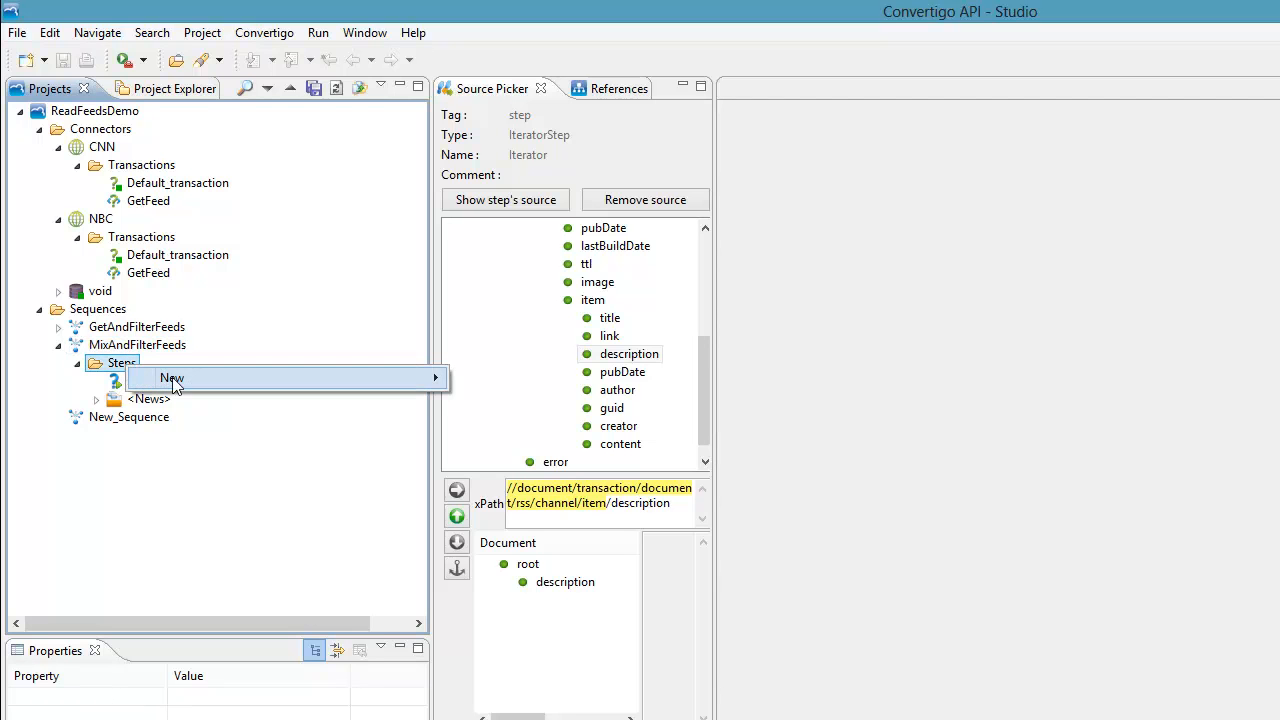
pyautogui.click(172, 378)
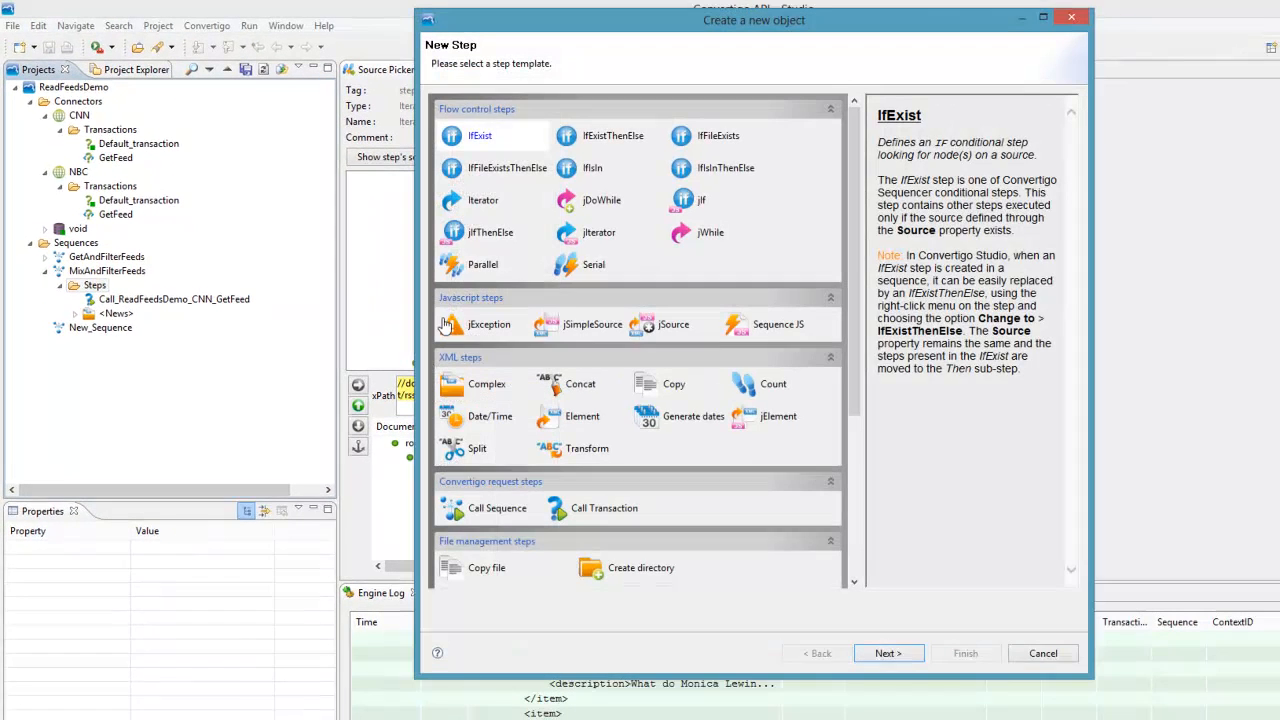
pyautogui.click(484, 264)
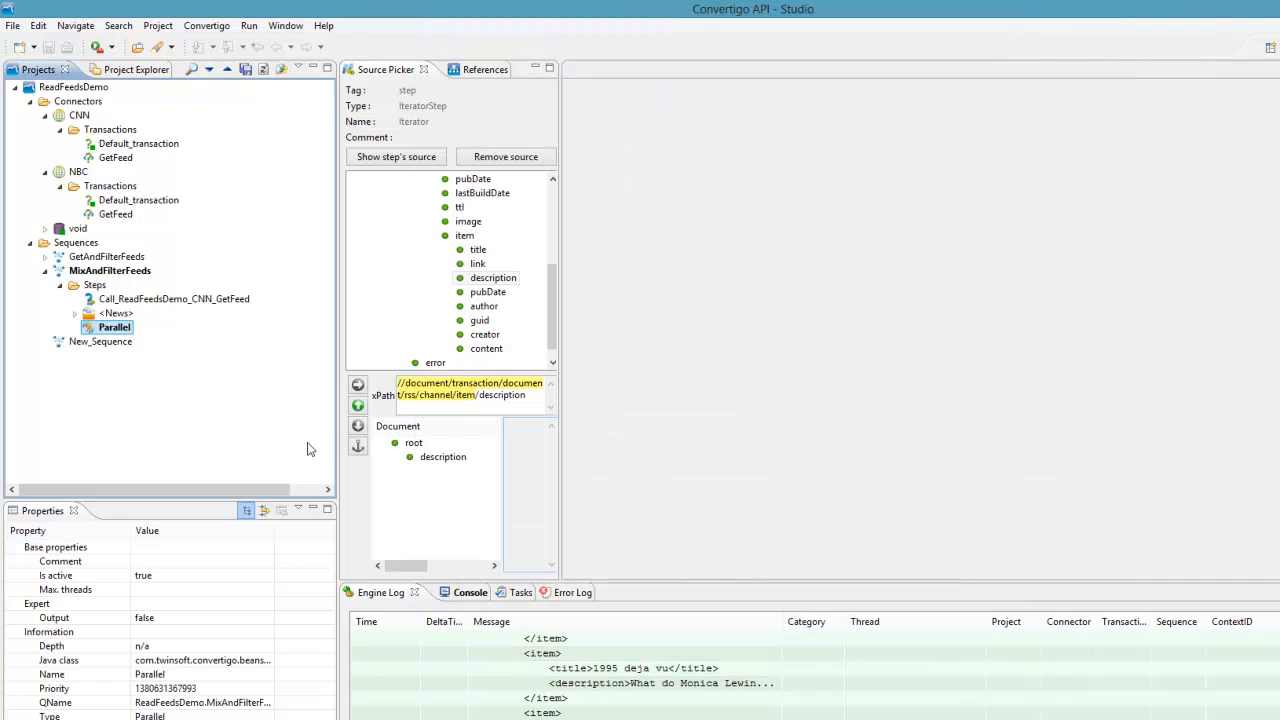
# - Nest a Serial step inside the new Parallel step
pyautogui.click(114, 328)
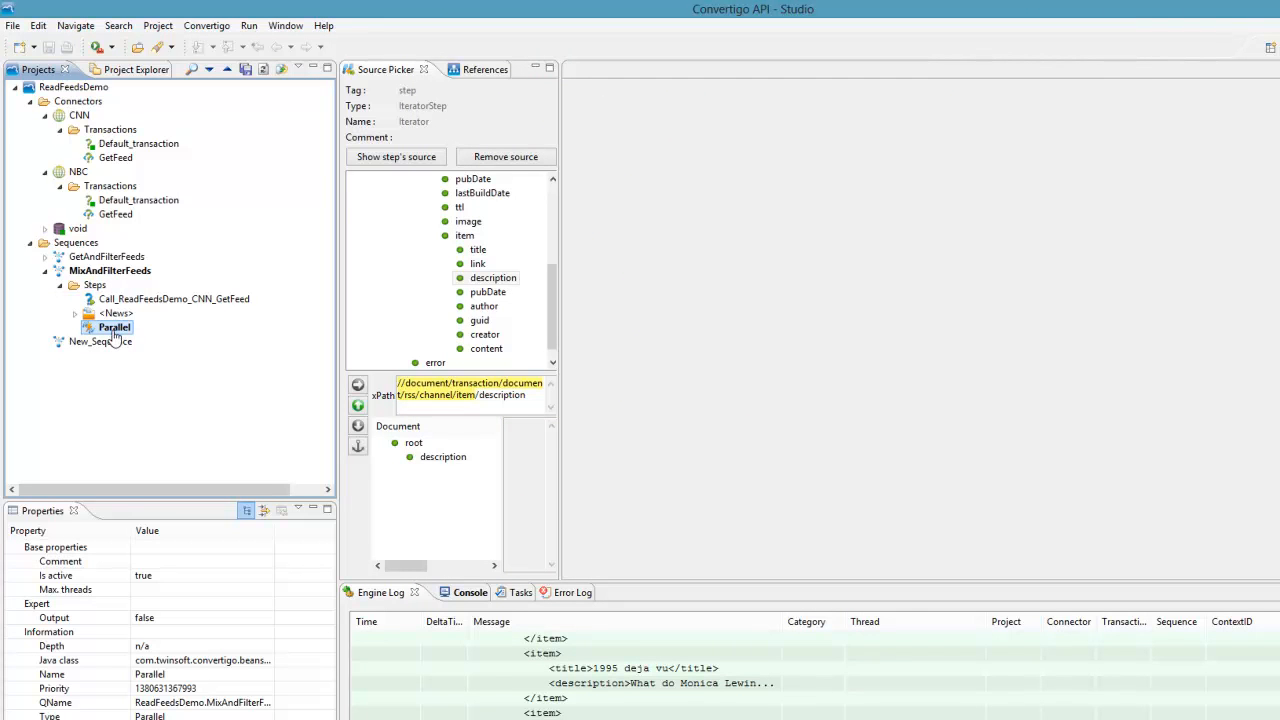
pyautogui.rightClick(114, 328)
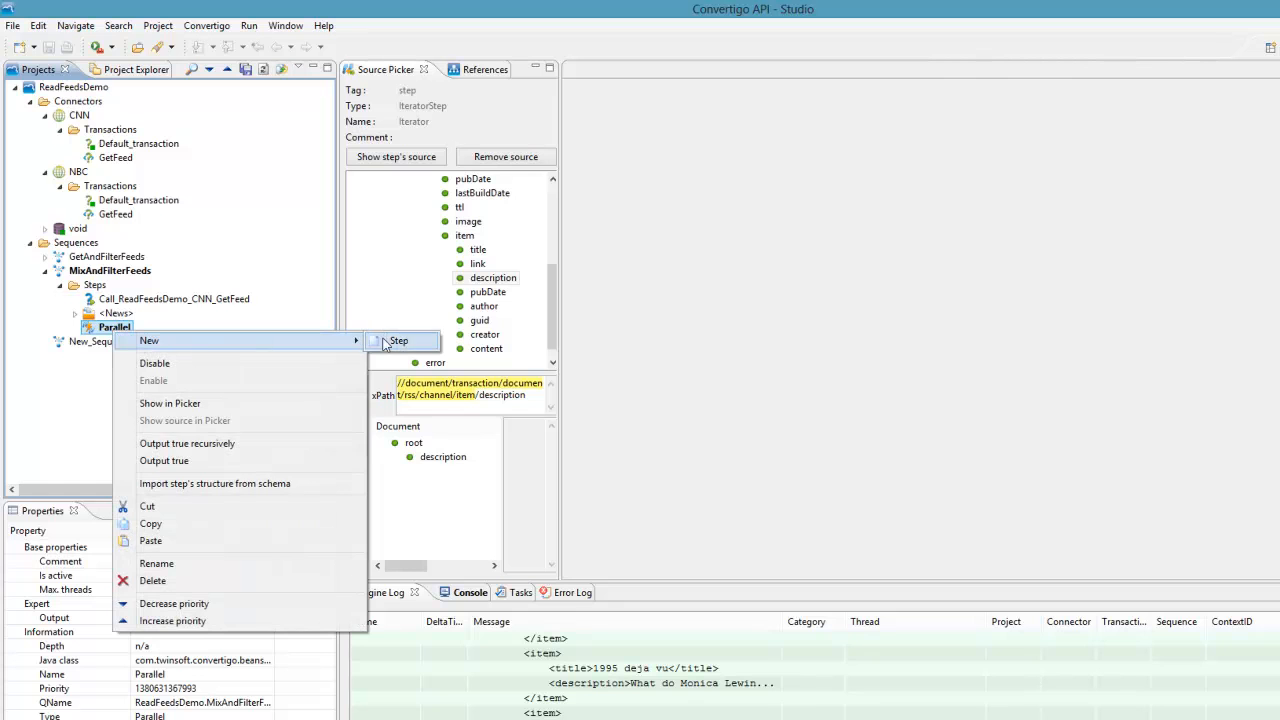
pyautogui.click(400, 340)
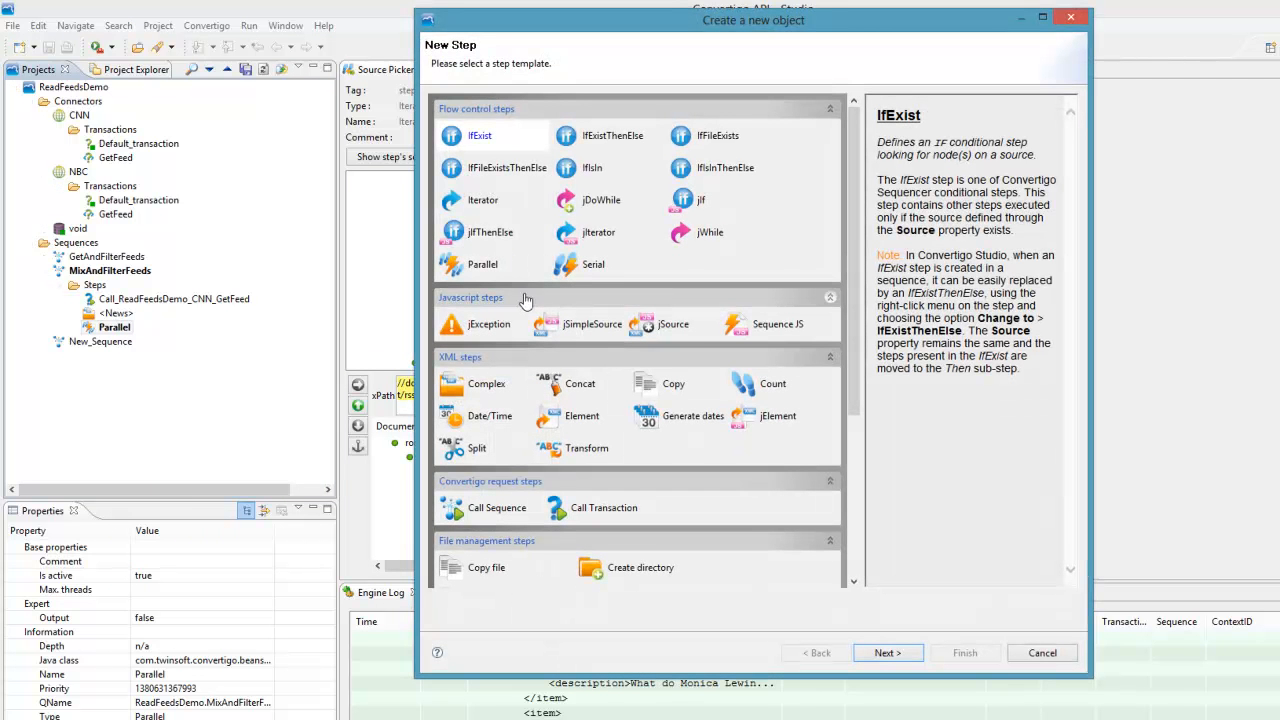
pyautogui.click(592, 264)
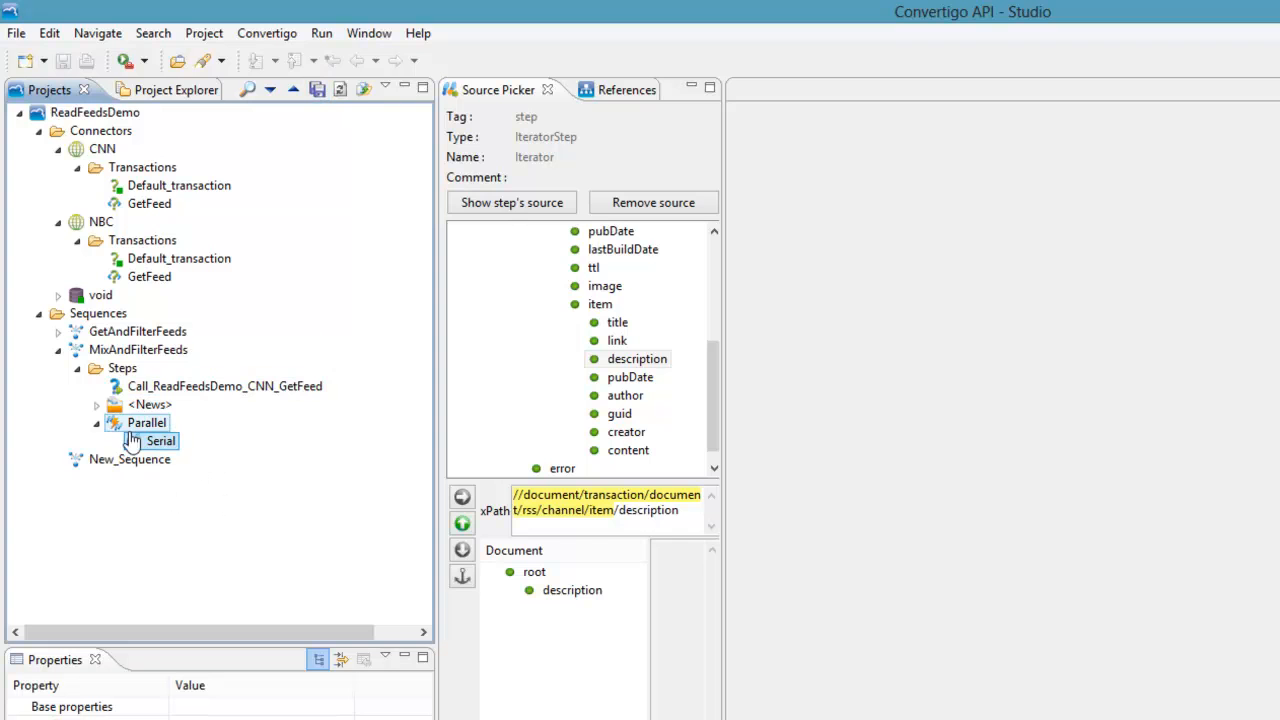
# - Move the CNN GetFeed call into Serial and duplicate the branch as Serial1 under Parallel
pyautogui.click(224, 386)
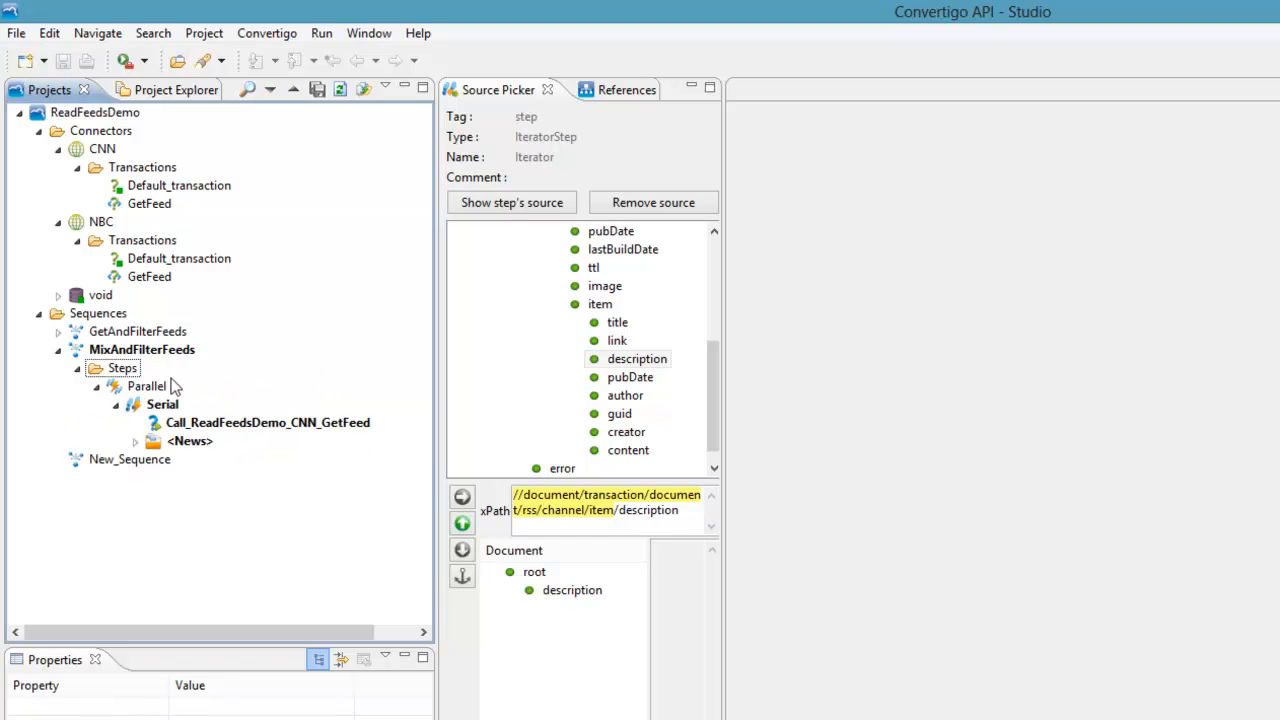
pyautogui.click(268, 422)
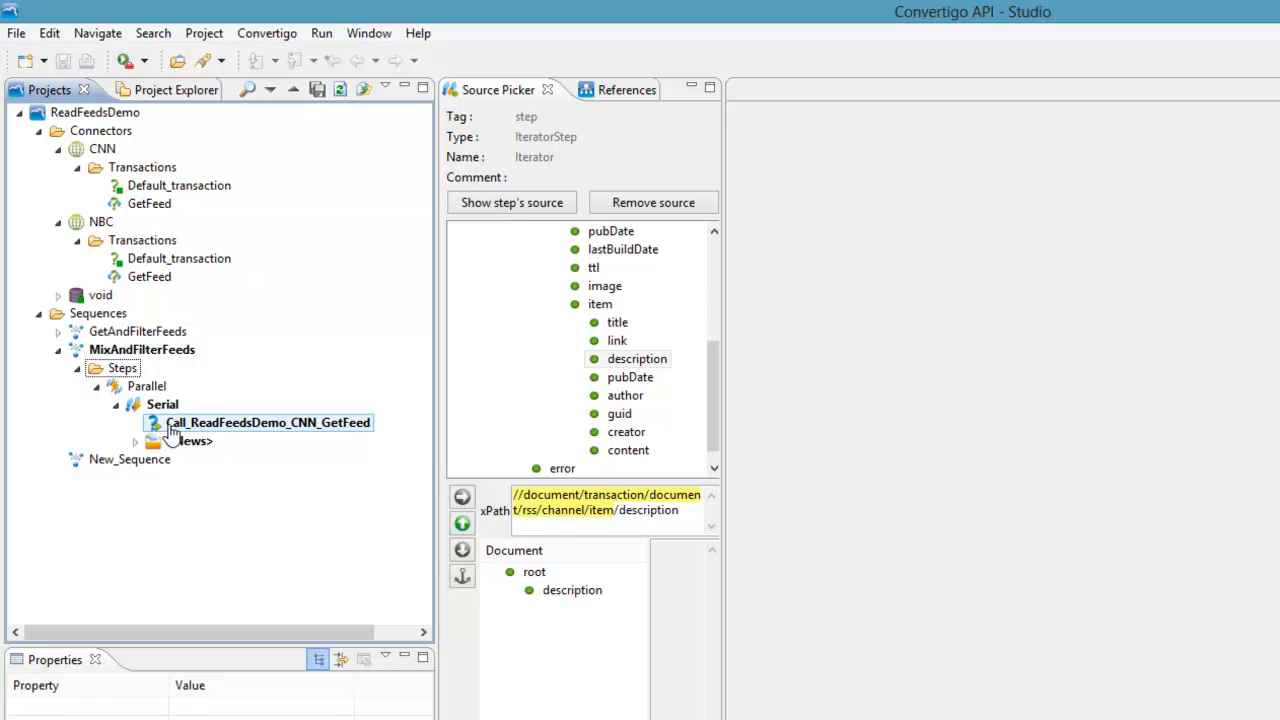
pyautogui.click(164, 404)
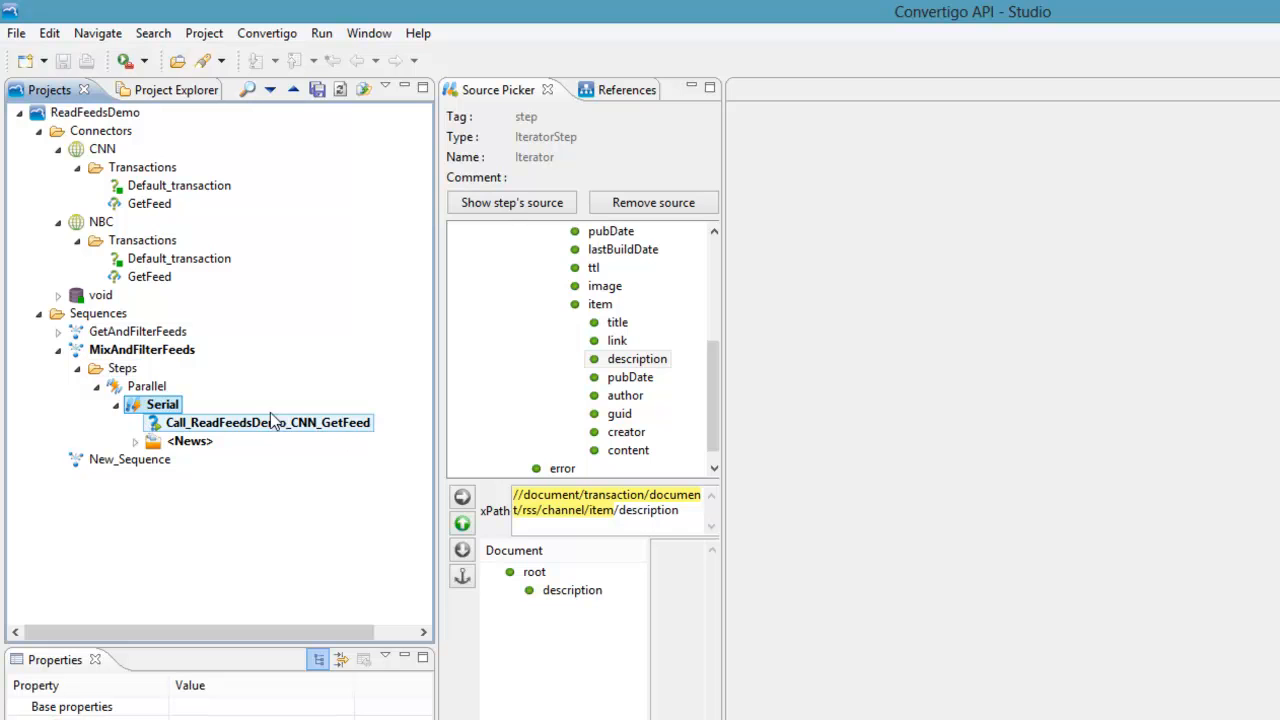
pyautogui.rightClick(162, 404)
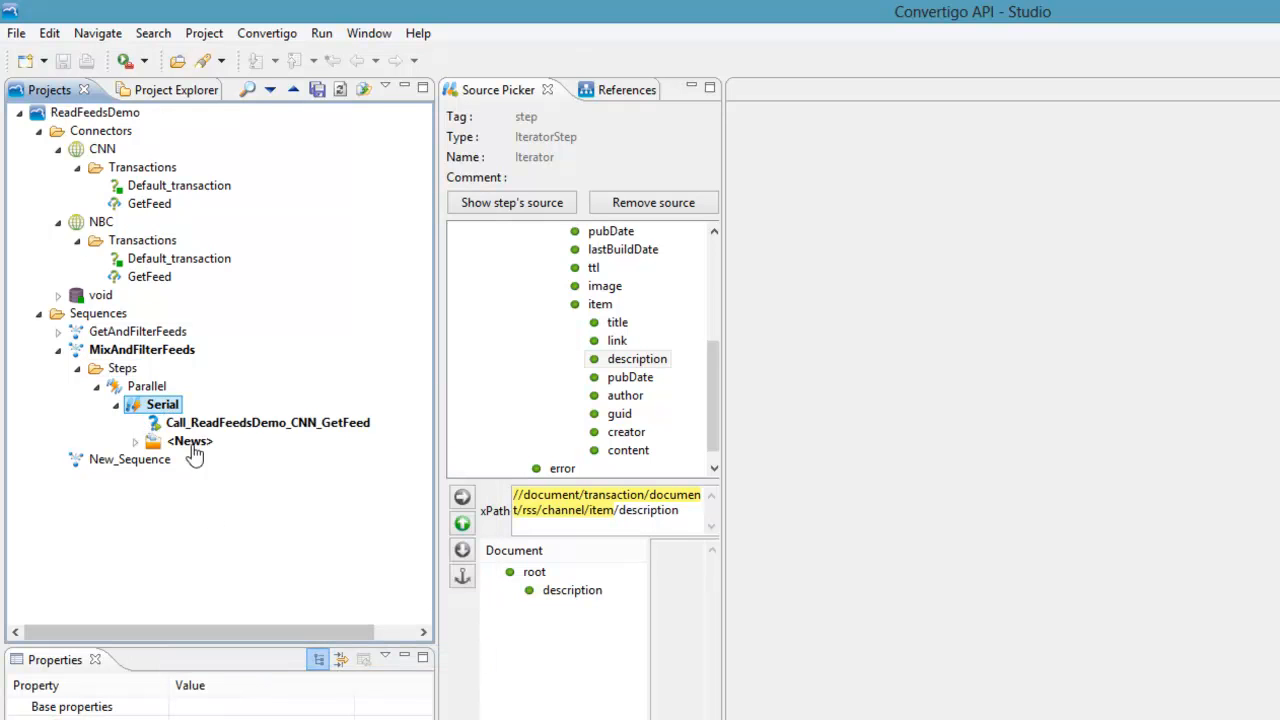
pyautogui.rightClick(146, 386)
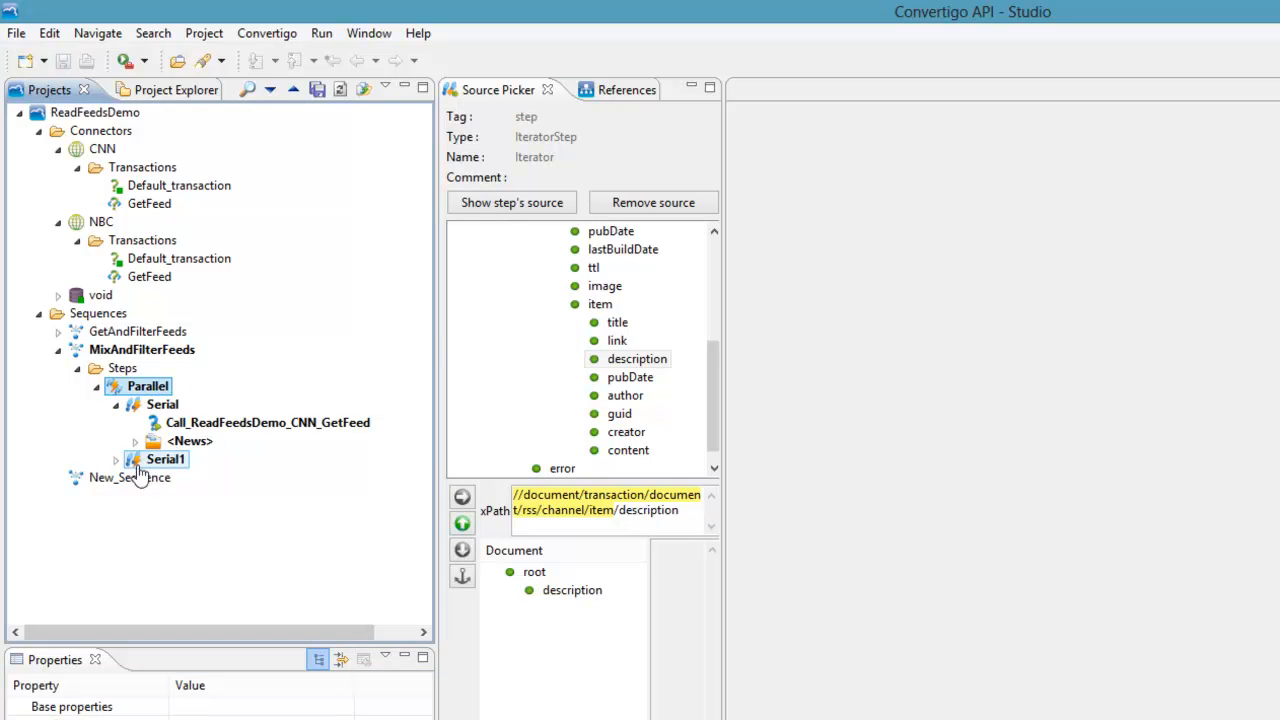
pyautogui.click(116, 458)
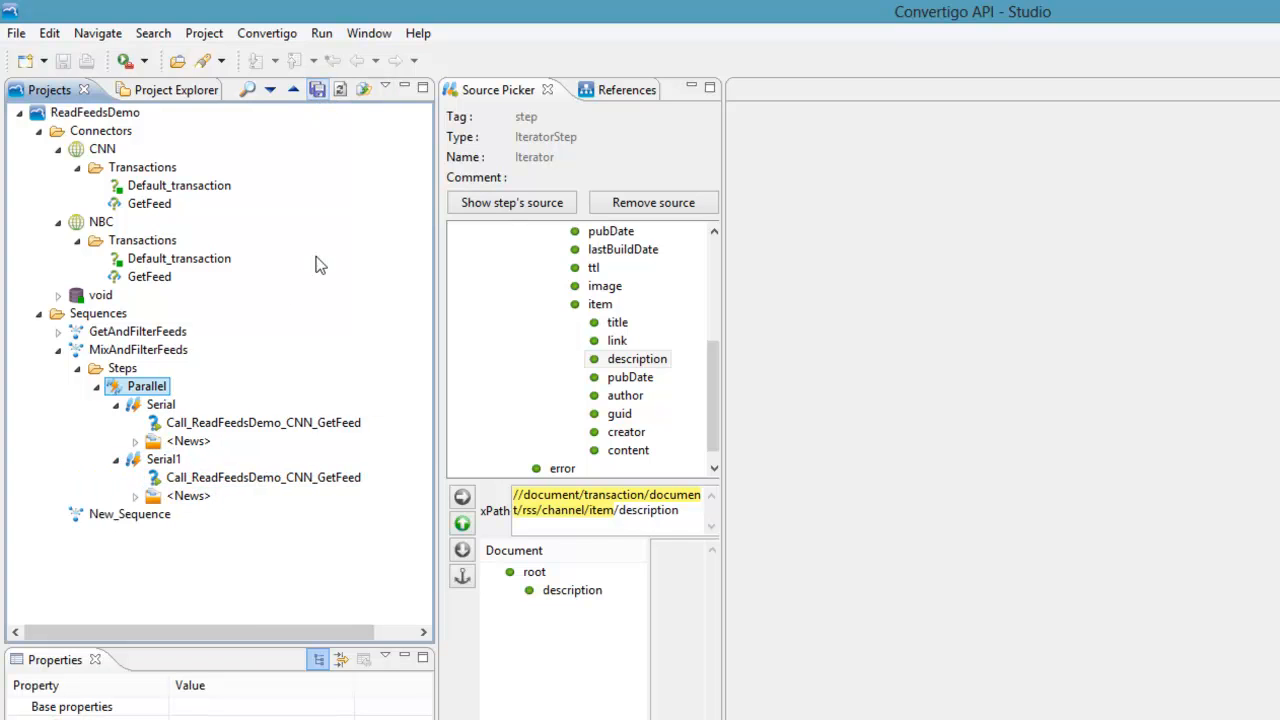
# - Set Serial1's call step Transaction to NBC > GetFeed, making it Call_ReadFeedsDemo_NBC_GetFeed
pyautogui.click(264, 476)
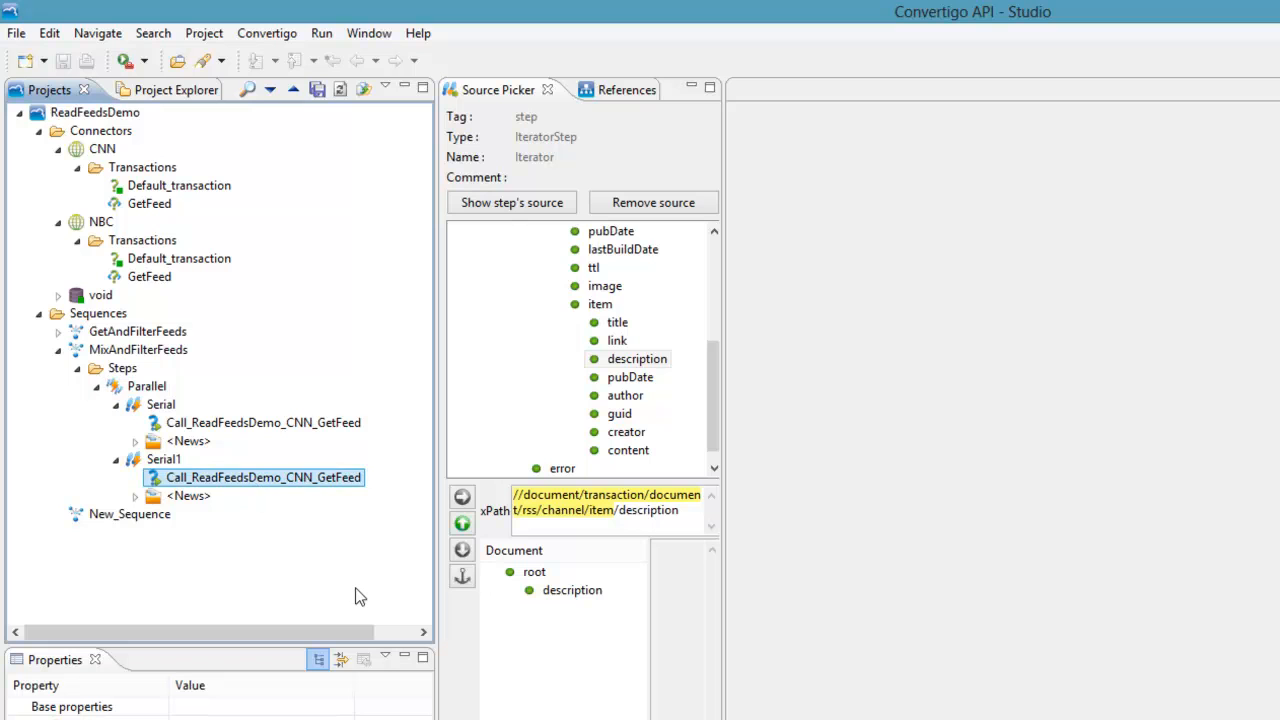
pyautogui.doubleClick(264, 476)
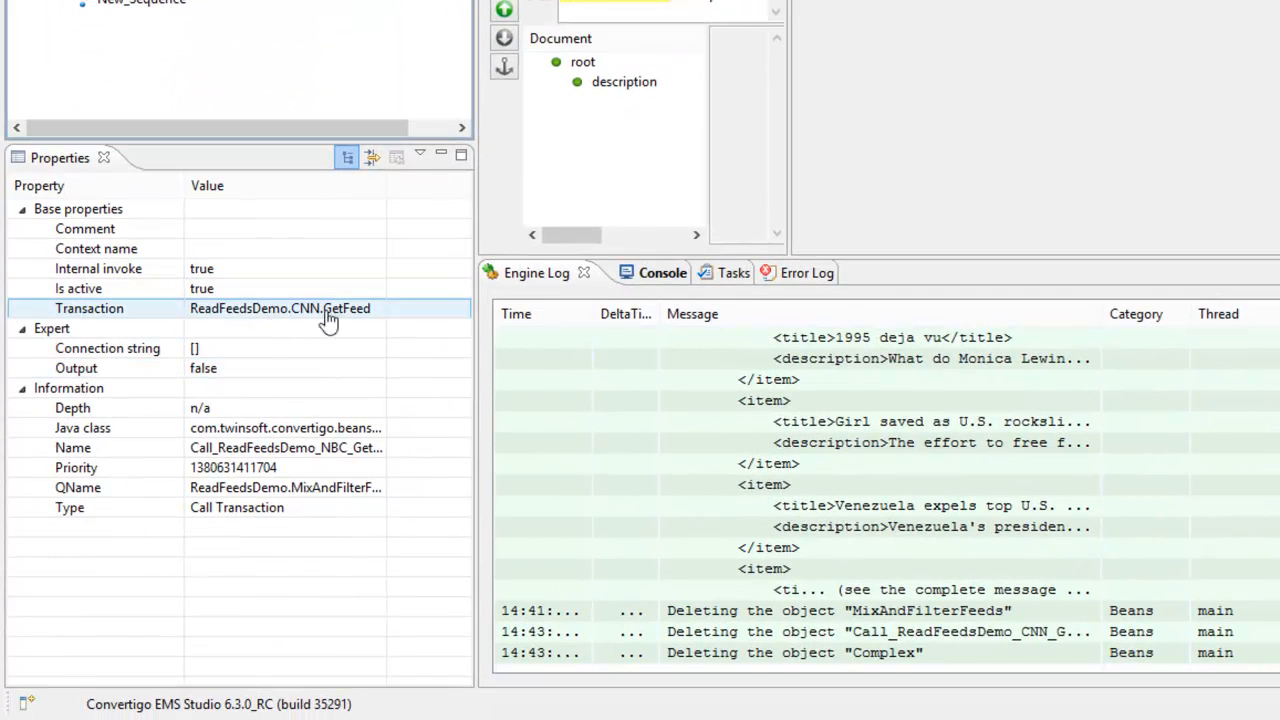
pyautogui.click(84, 228)
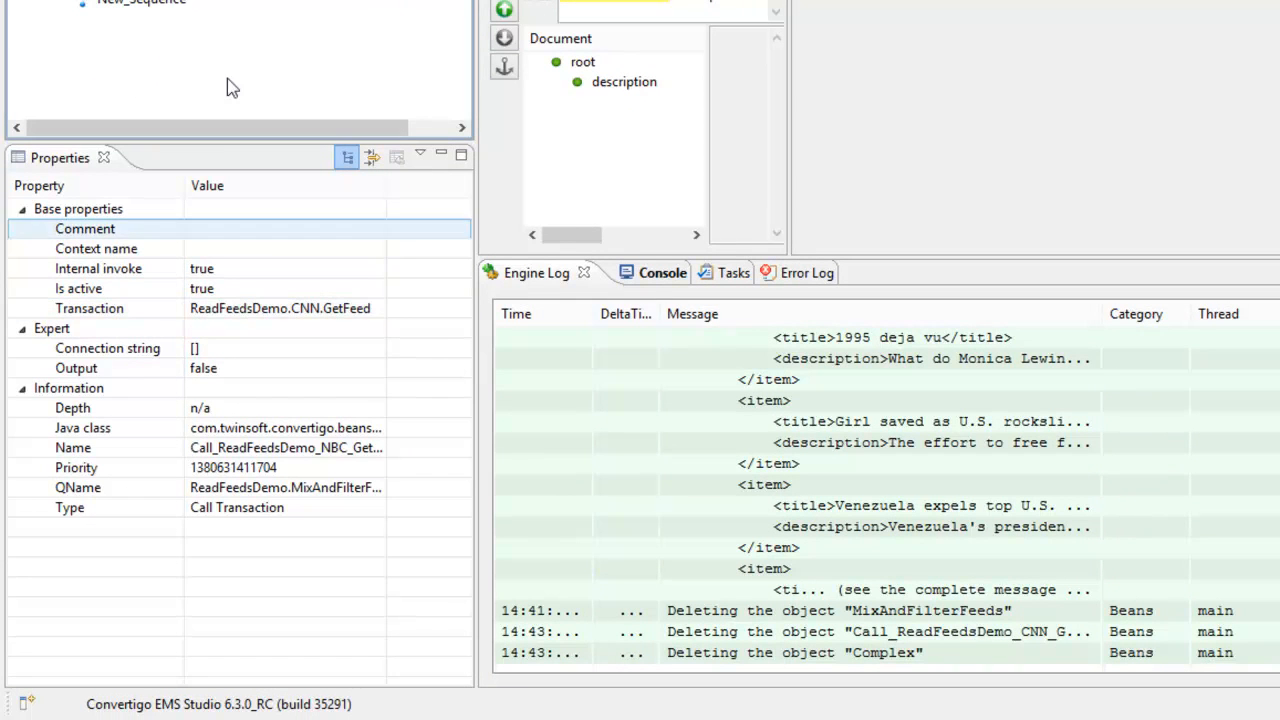
pyautogui.click(280, 308)
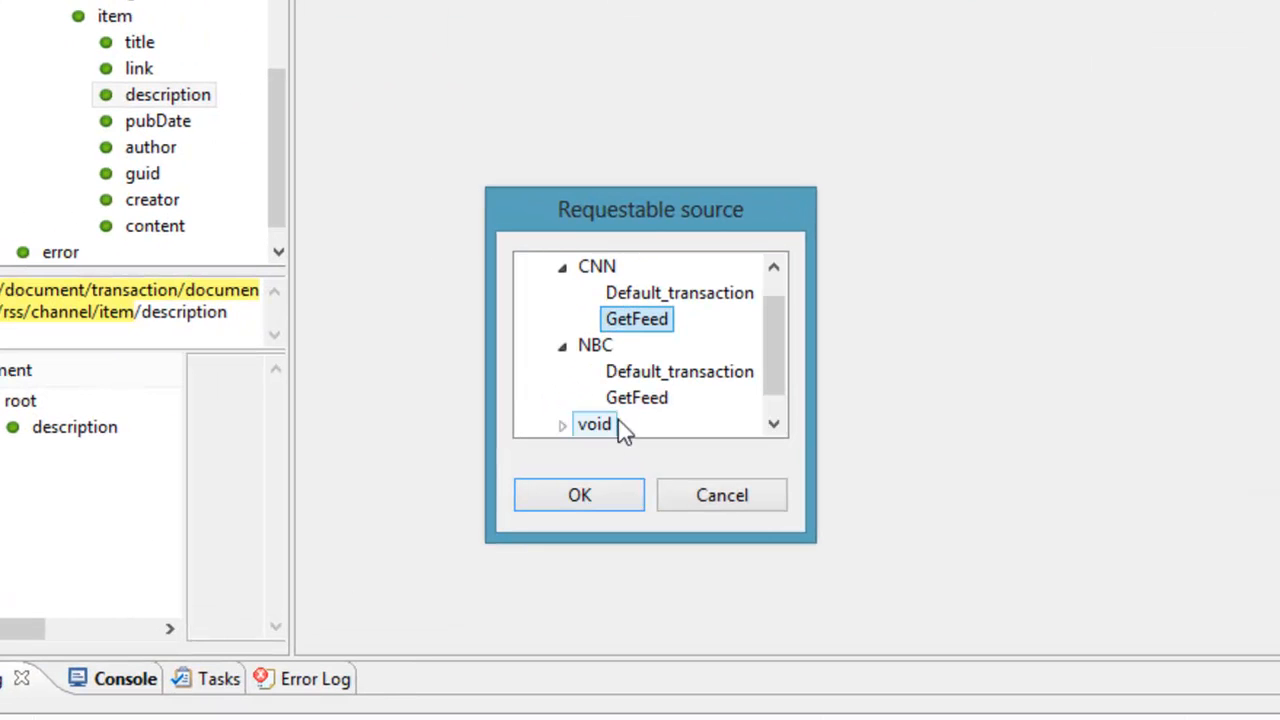
pyautogui.click(636, 396)
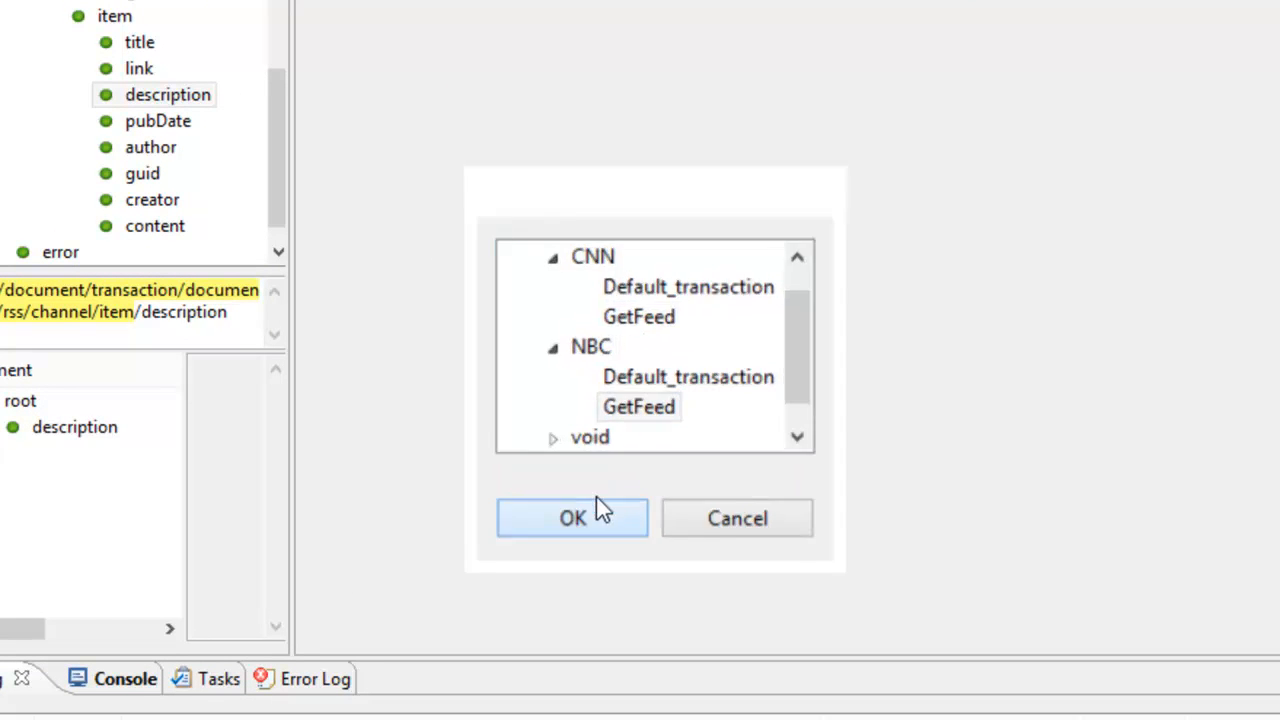
pyautogui.click(572, 518)
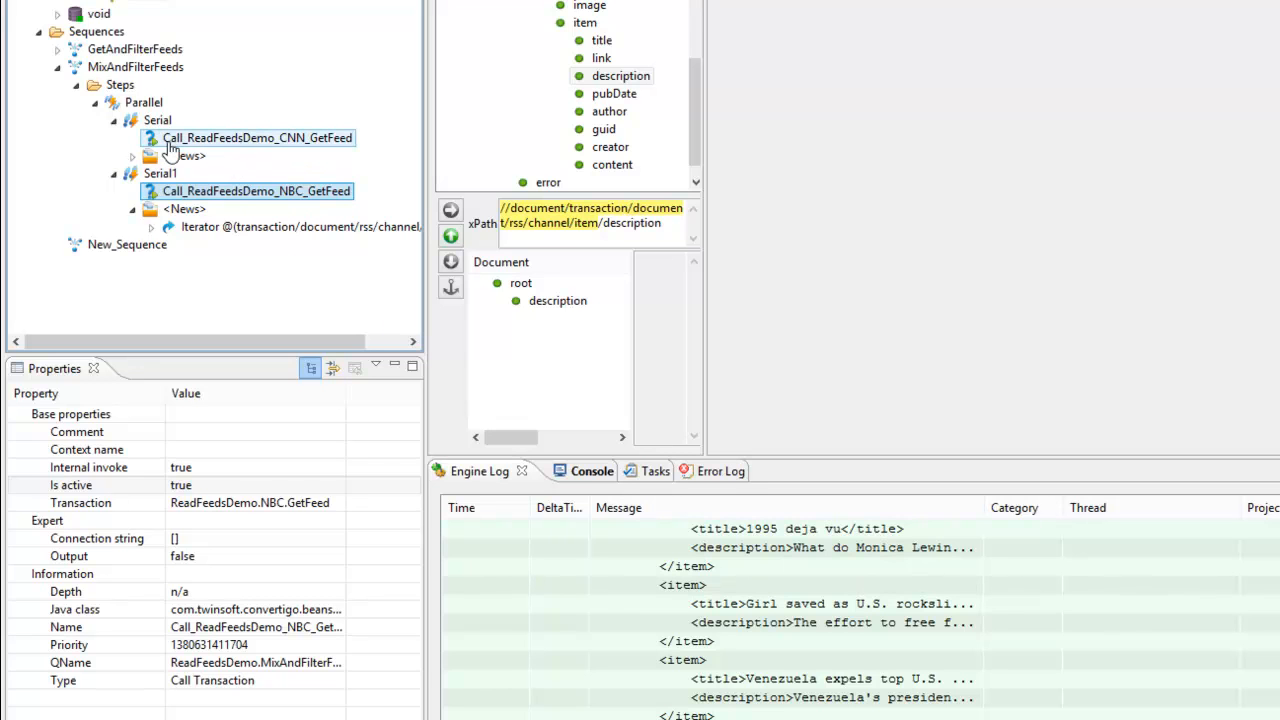
# - Check the NBC branch Iterator's Source points to the NBC GetFeed call's rss channel items
pyautogui.click(256, 136)
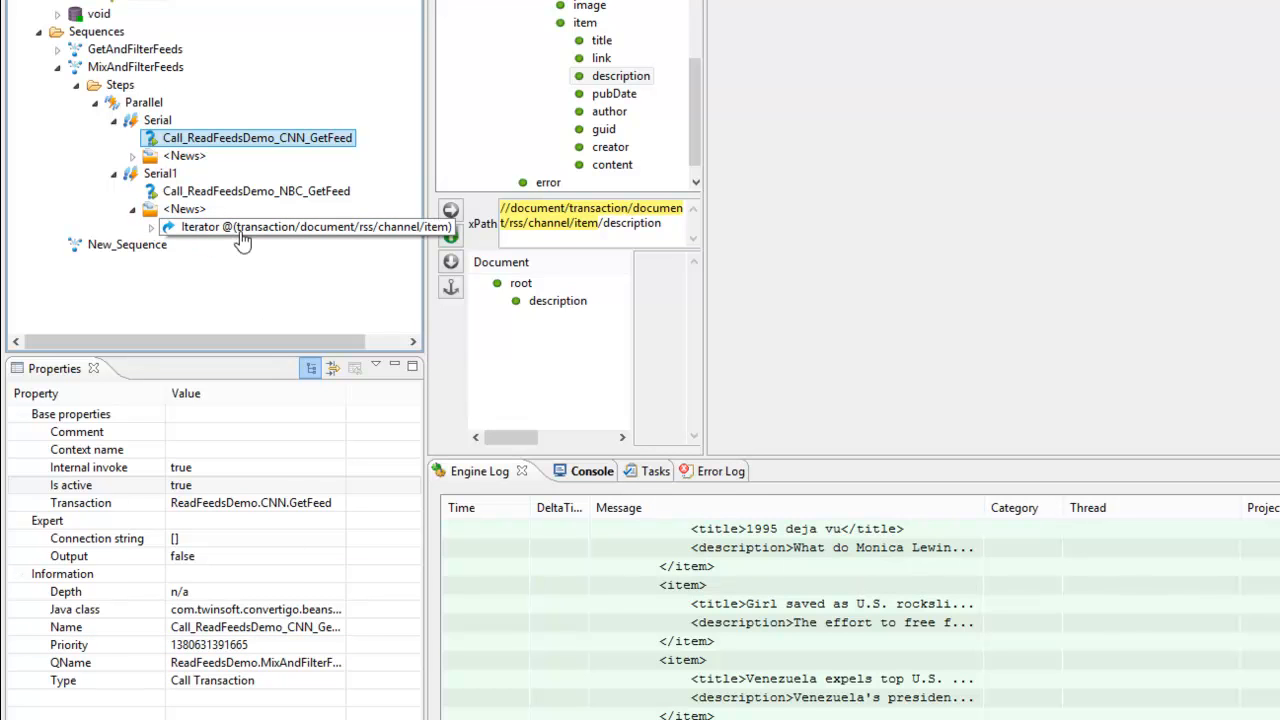
pyautogui.click(290, 226)
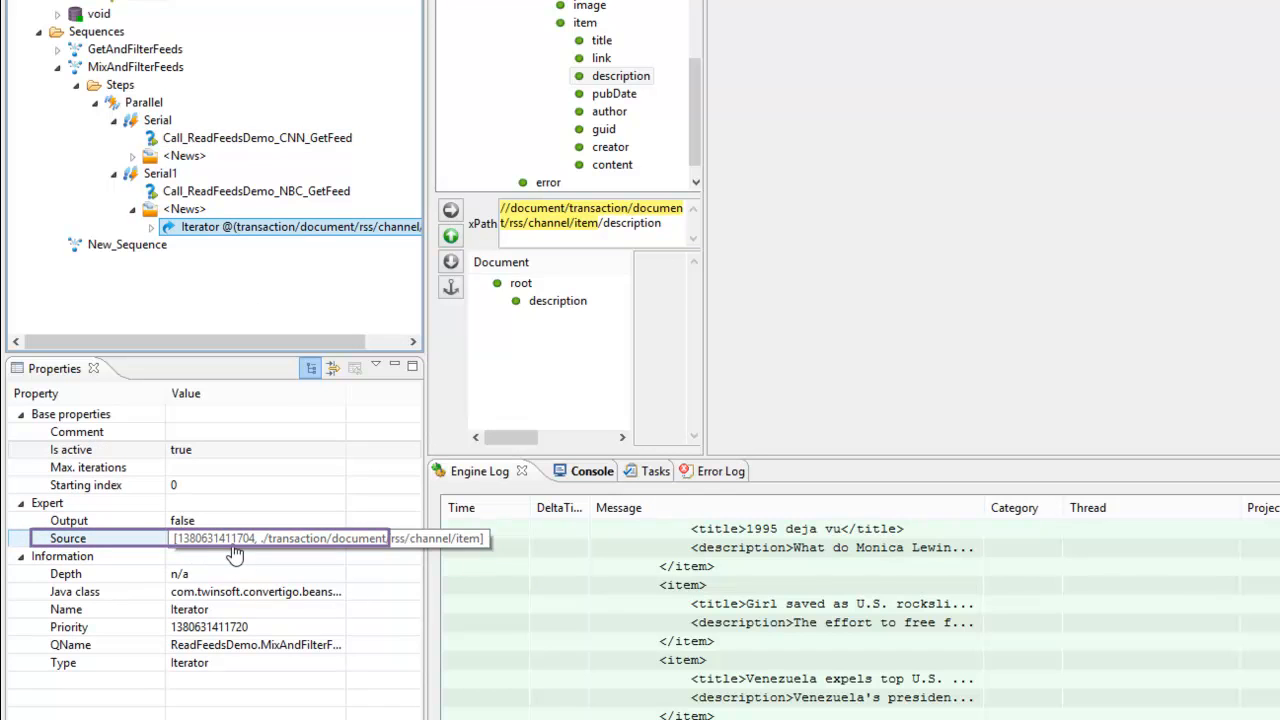
pyautogui.click(256, 192)
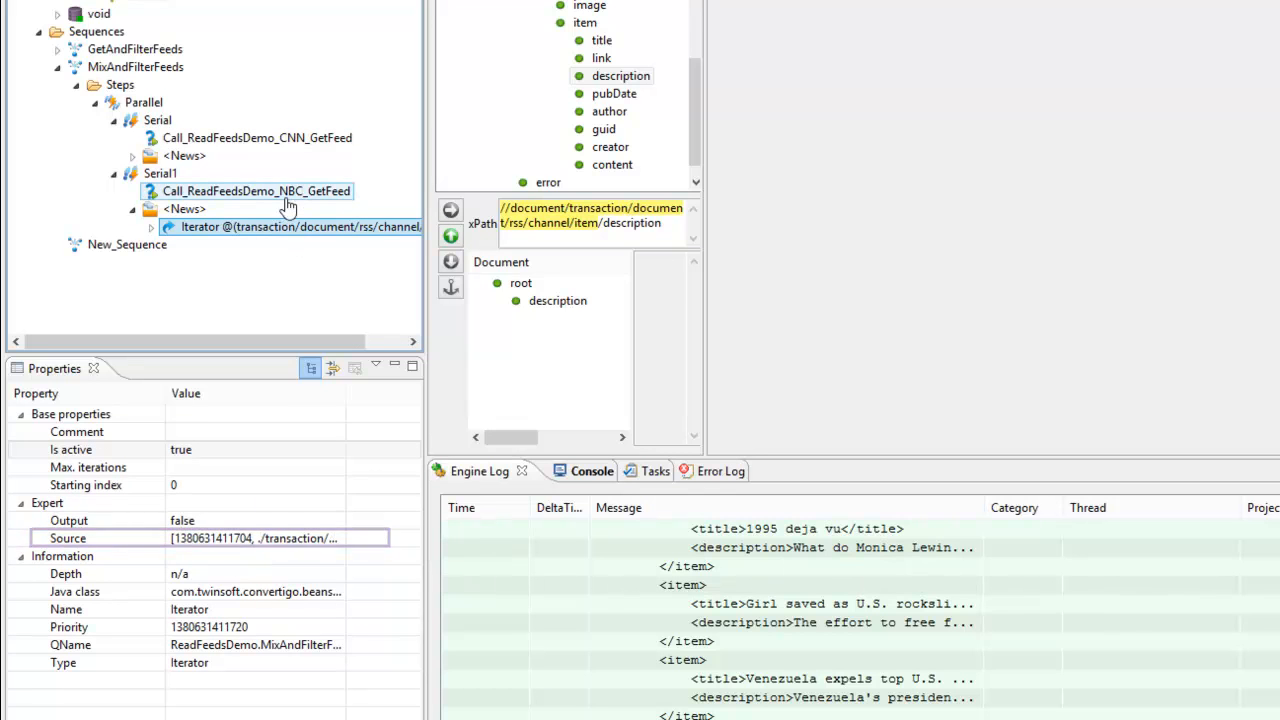
pyautogui.click(256, 192)
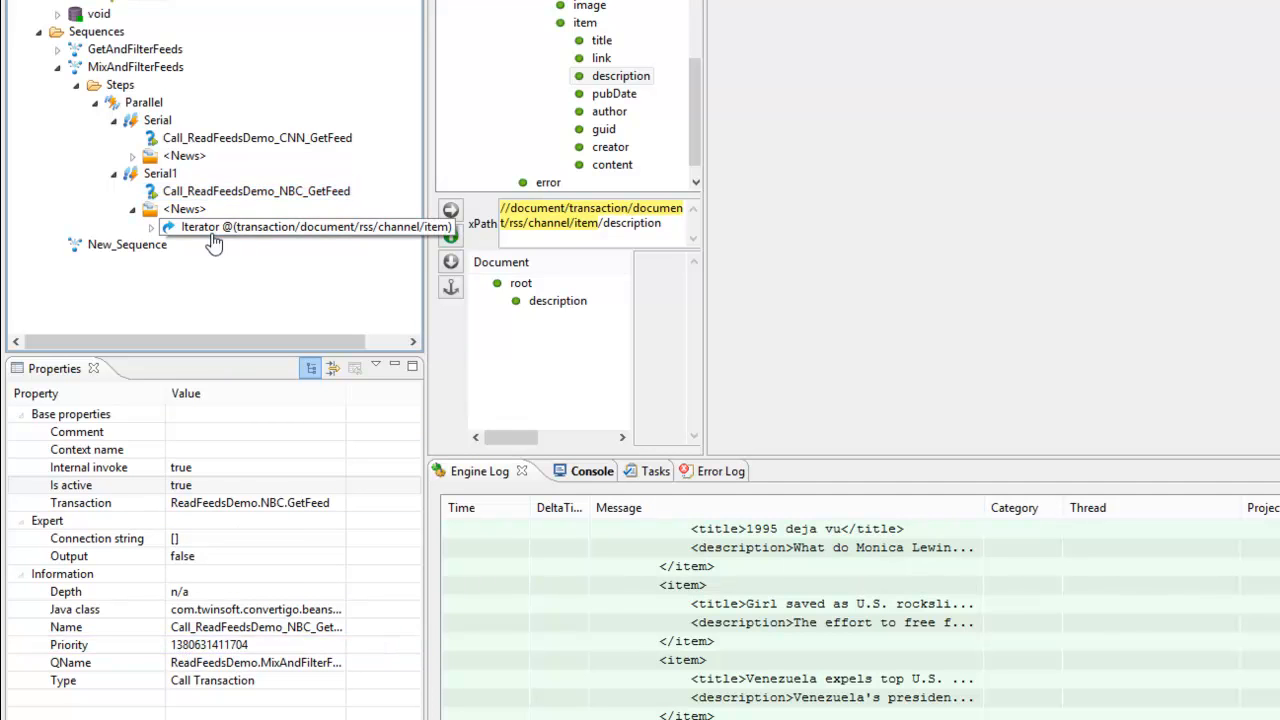
pyautogui.click(300, 226)
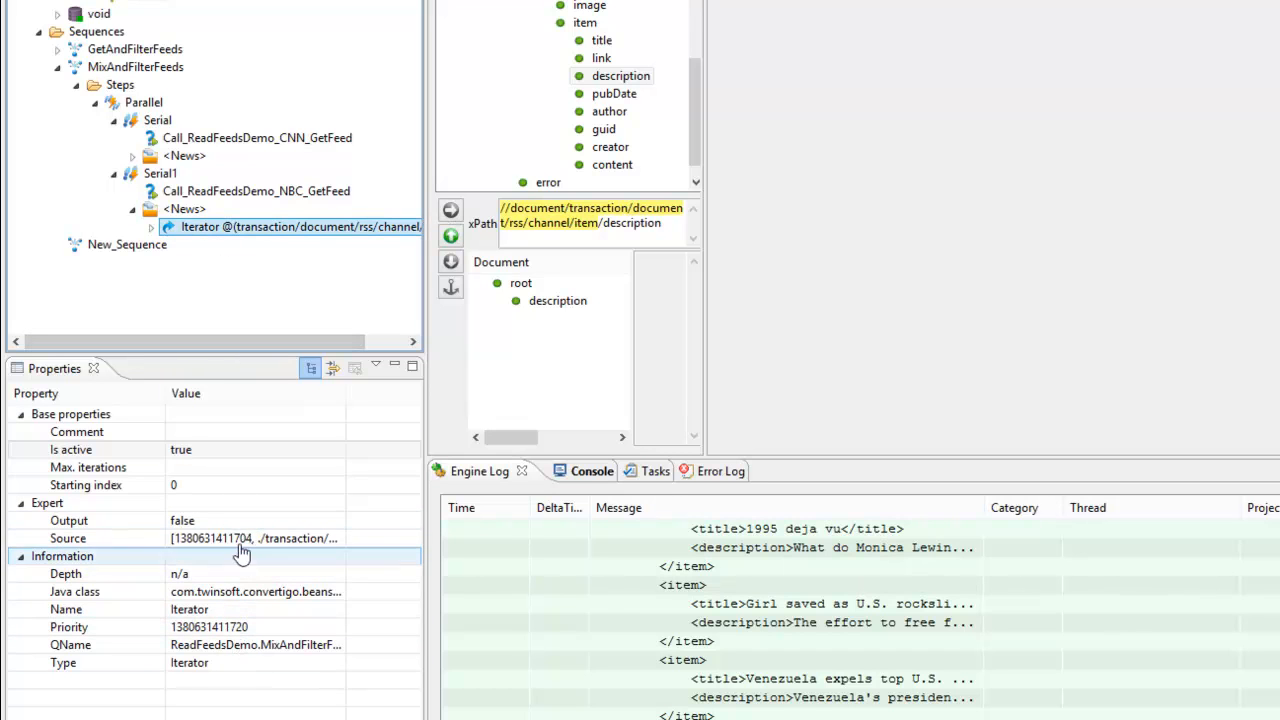
# - Check the CNN branch Iterator's Source points to the CNN GetFeed call's rss channel items
pyautogui.click(256, 192)
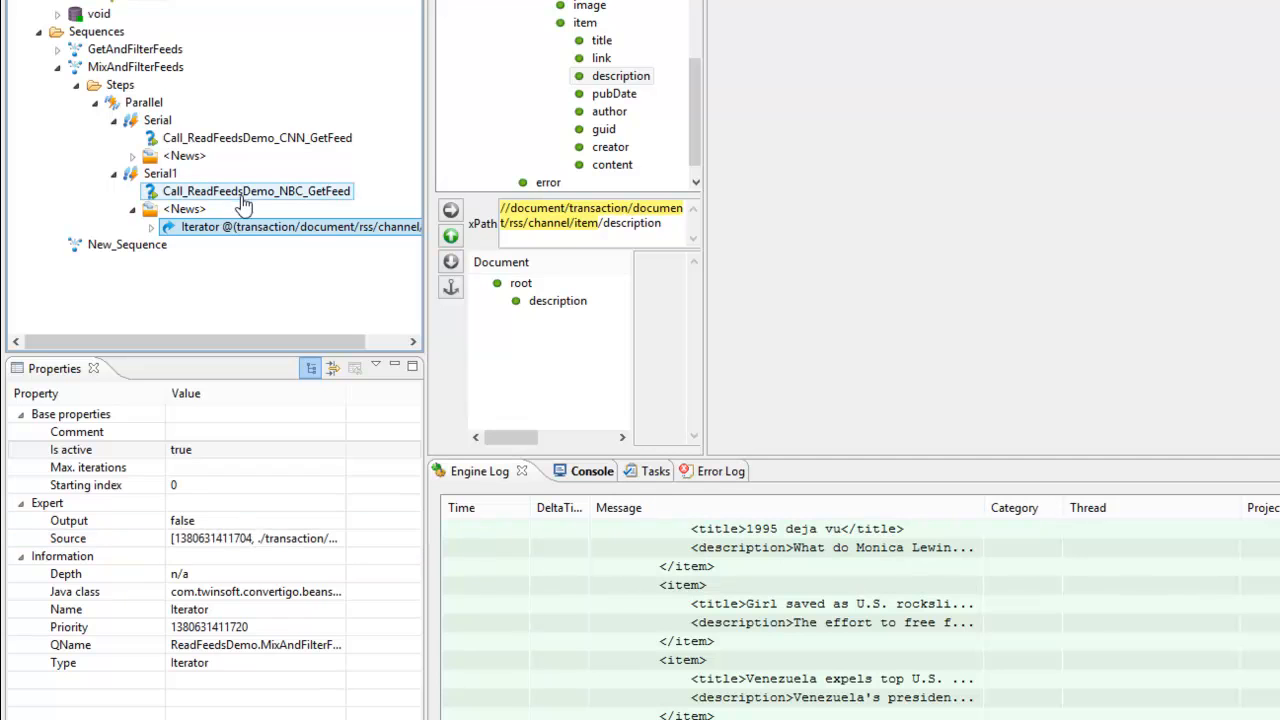
pyautogui.click(256, 192)
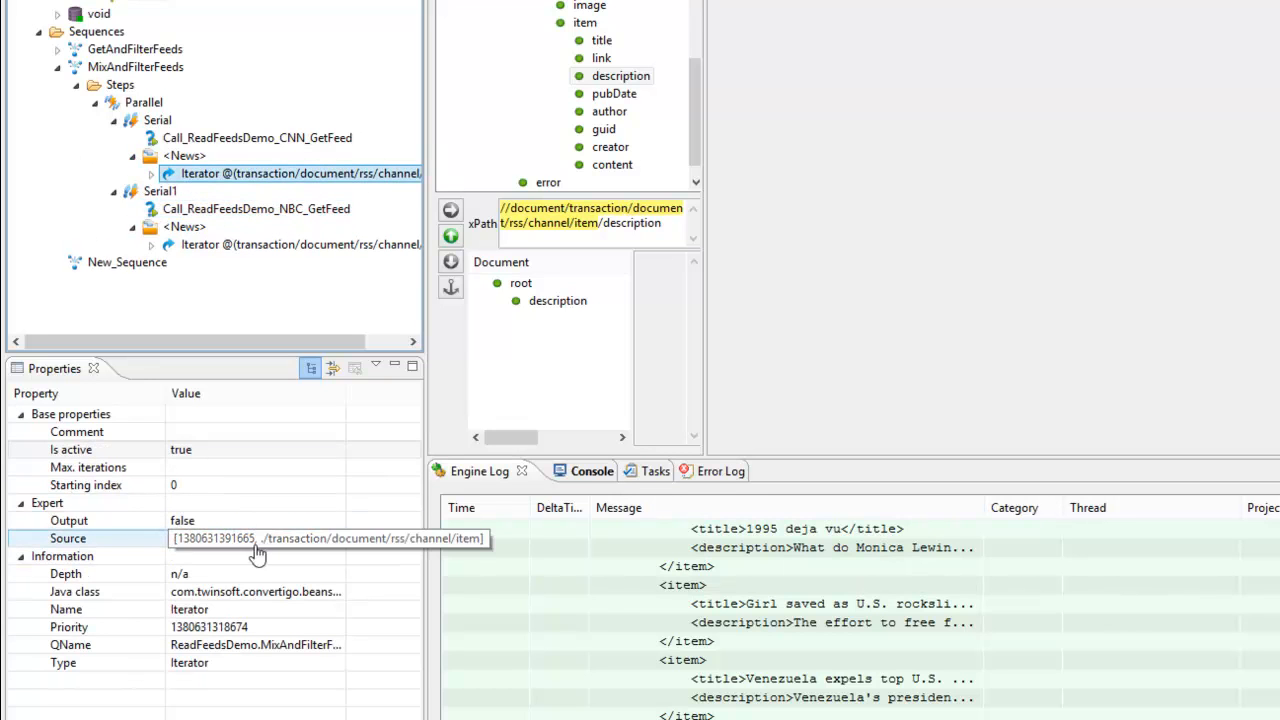
pyautogui.click(256, 136)
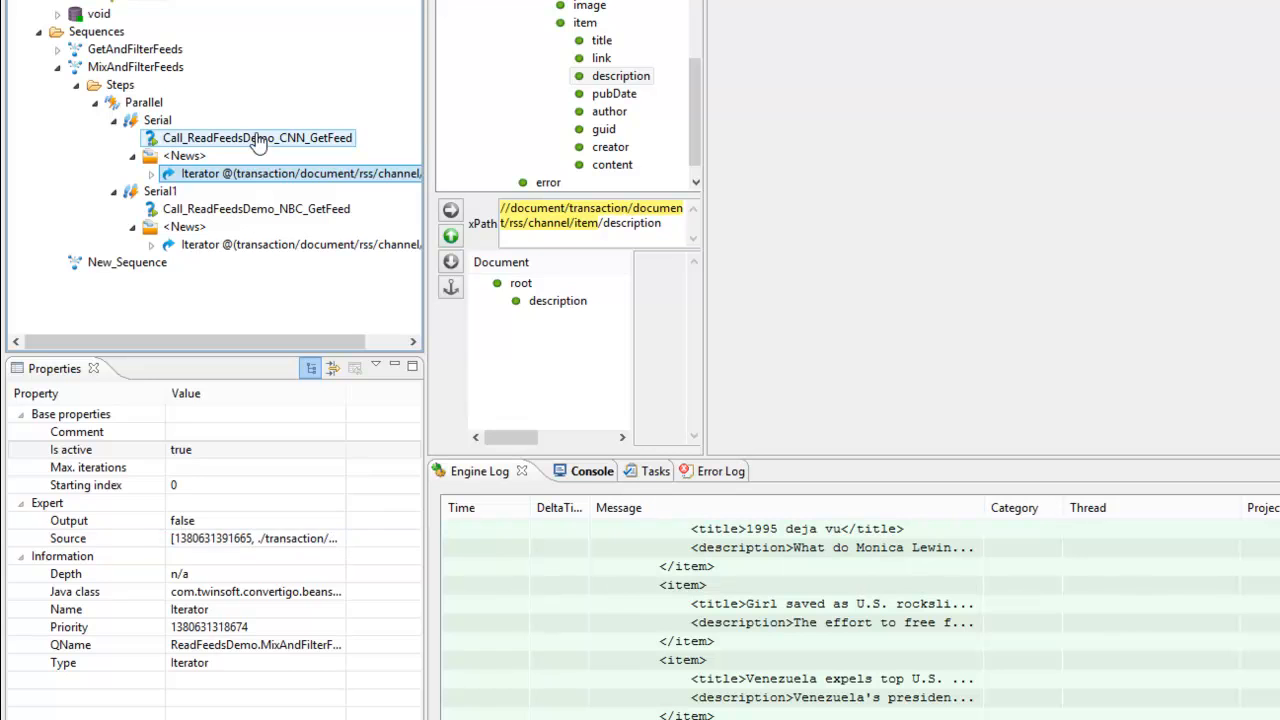
pyautogui.click(256, 136)
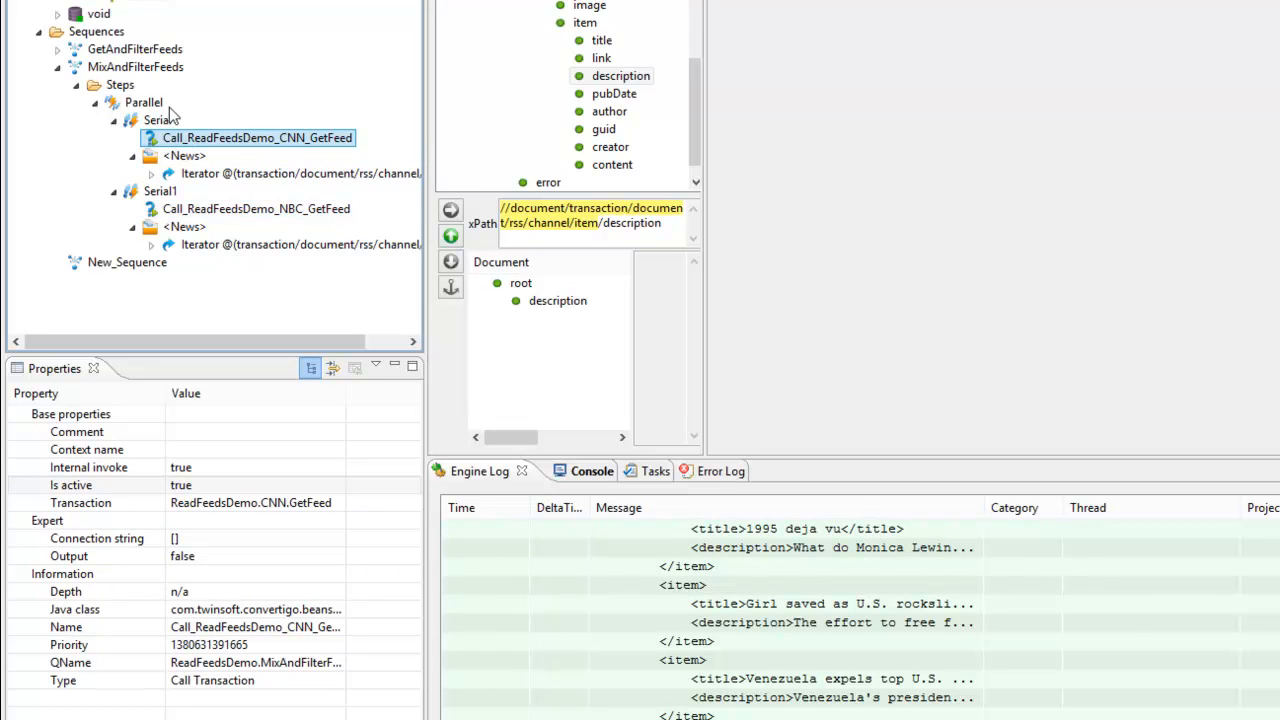
pyautogui.click(300, 244)
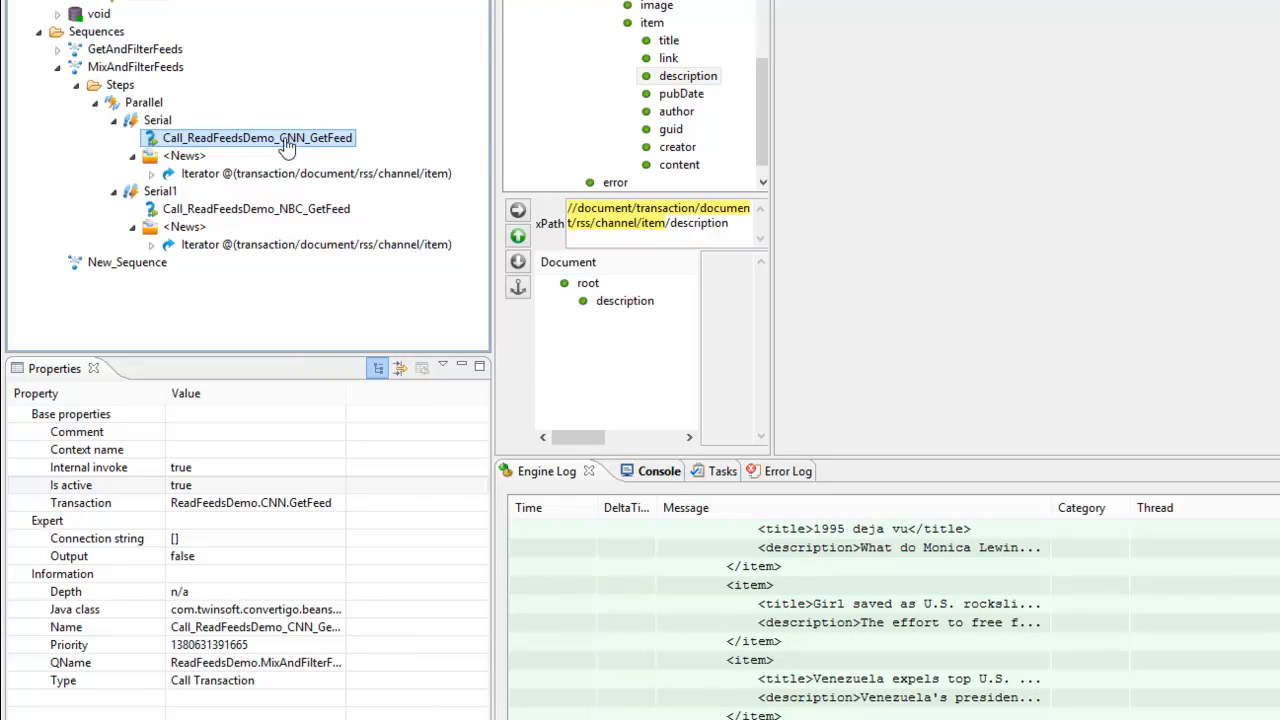
pyautogui.moveTo(390, 186)
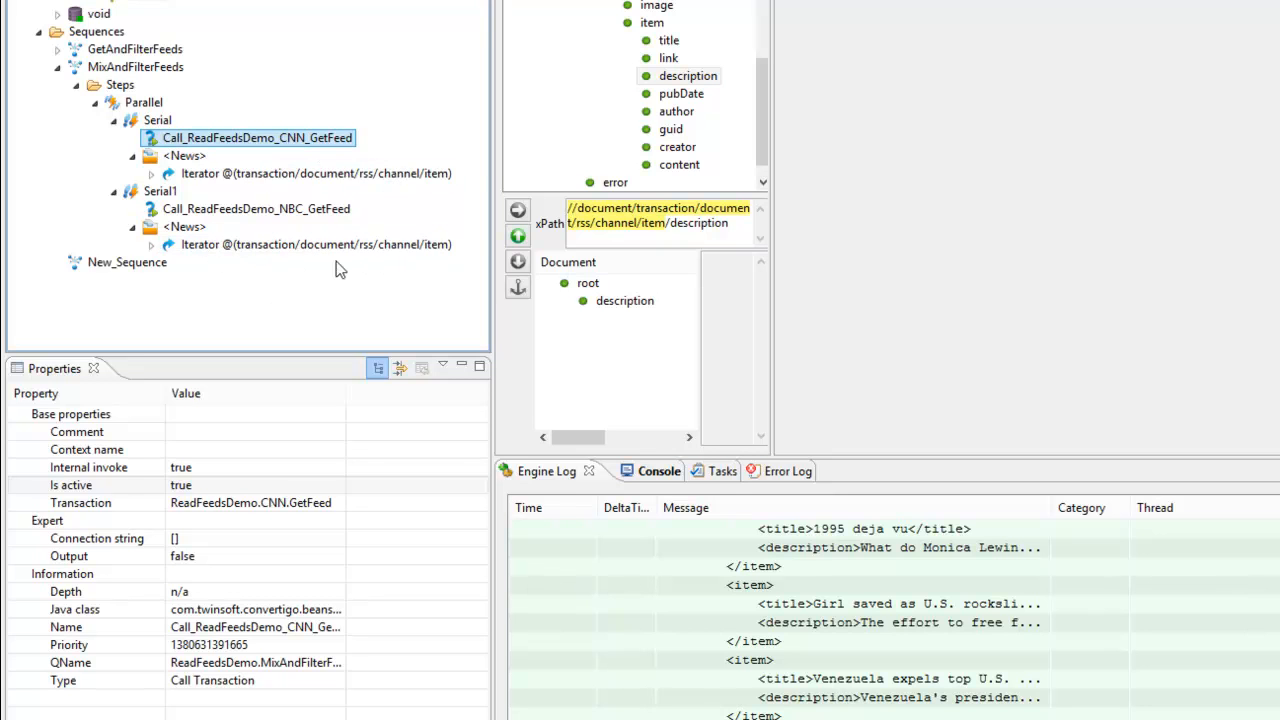
pyautogui.rightClick(92, 230)
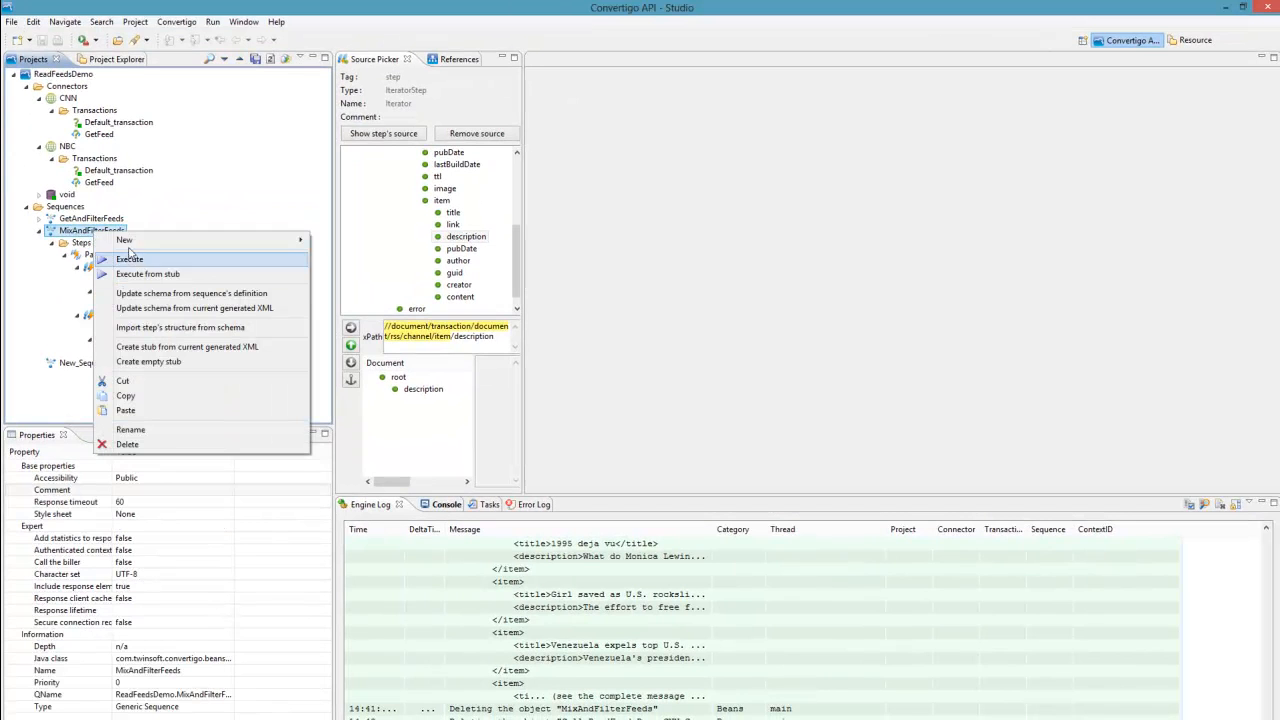
pyautogui.click(130, 260)
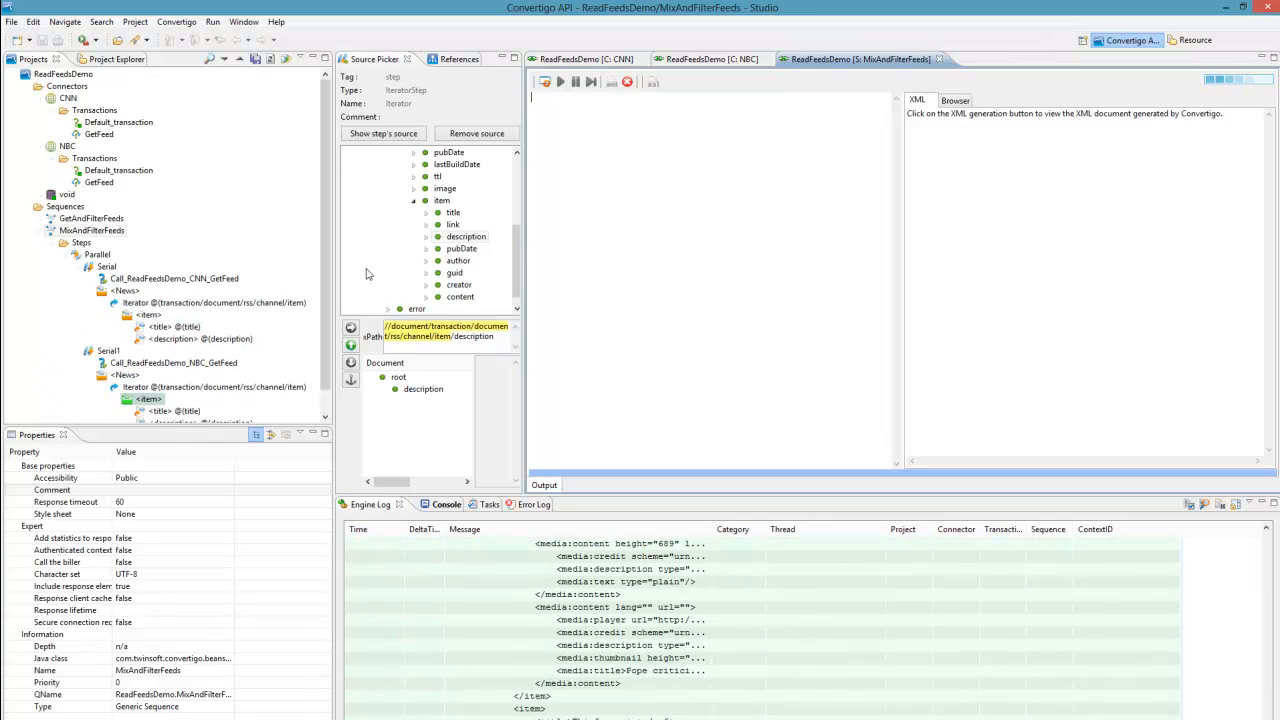
pyautogui.click(200, 338)
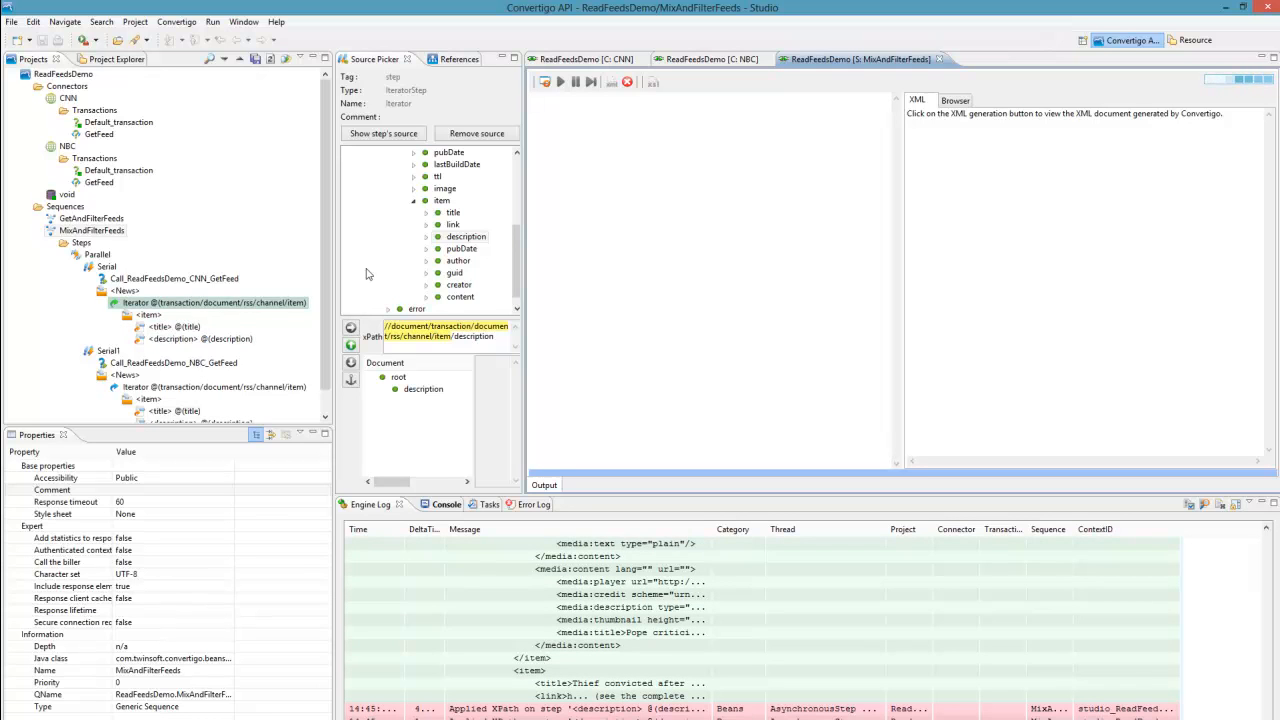
pyautogui.click(198, 338)
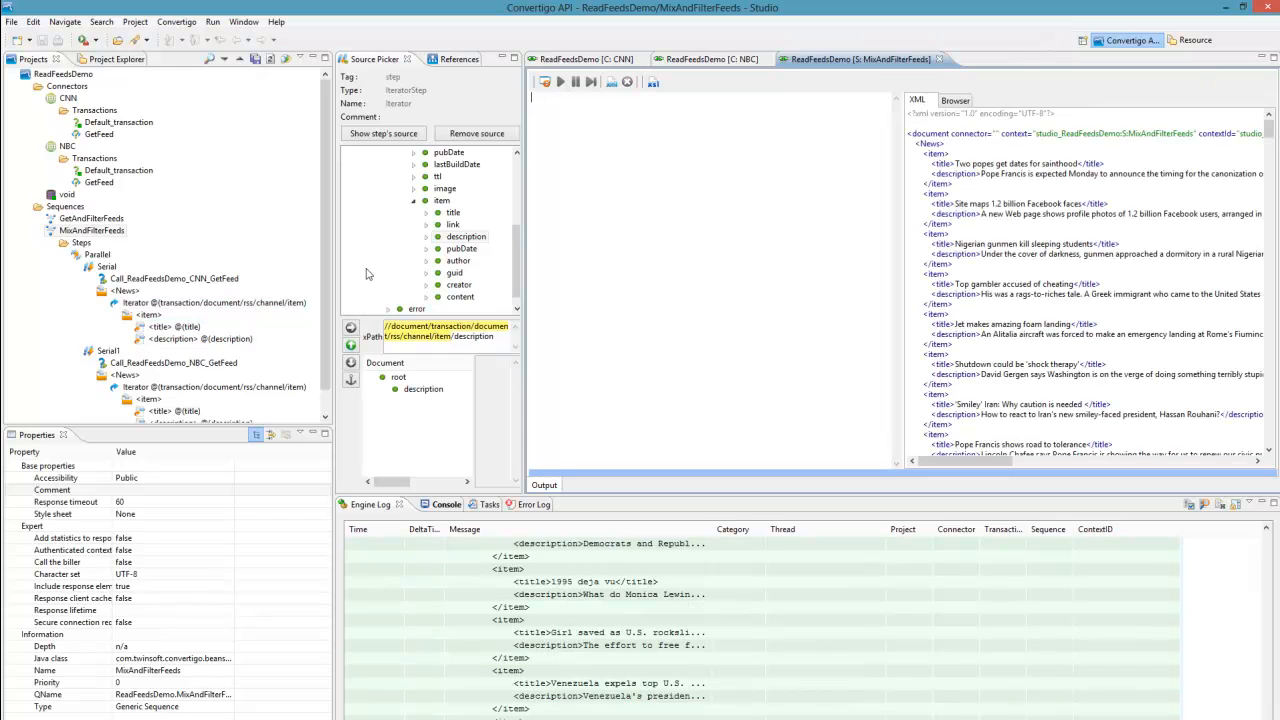
pyautogui.click(92, 206)
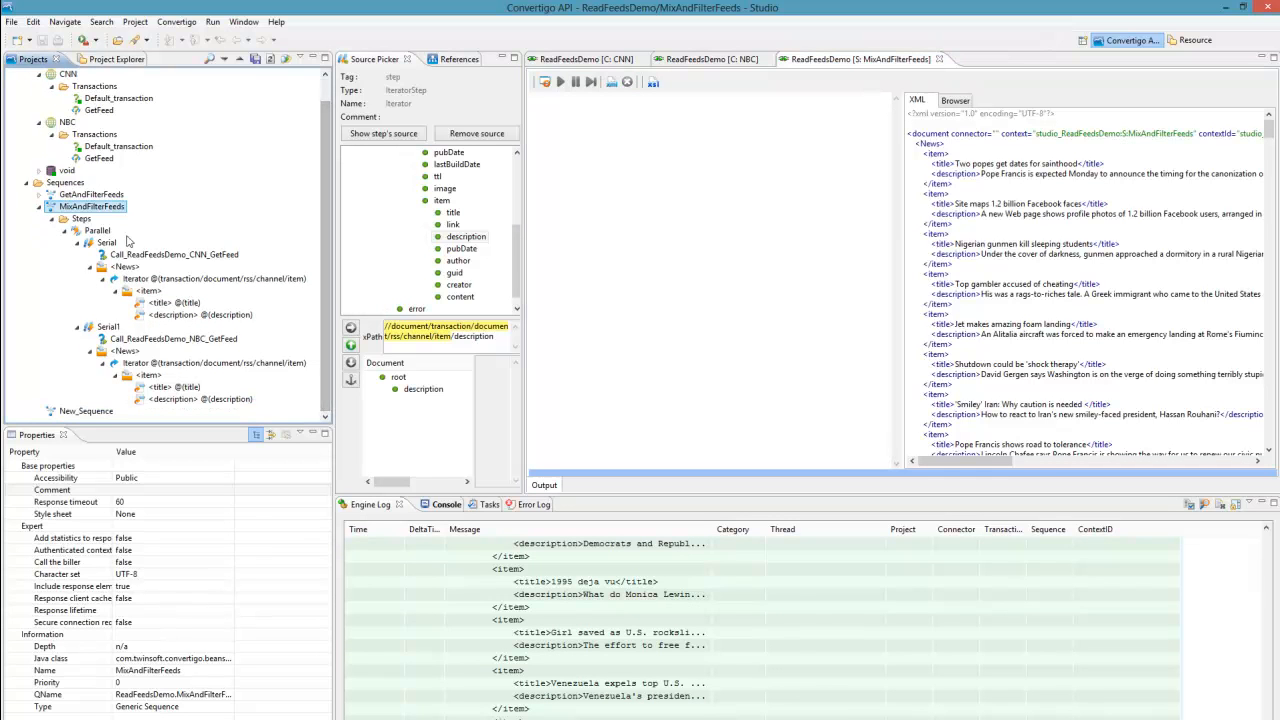
pyautogui.click(216, 278)
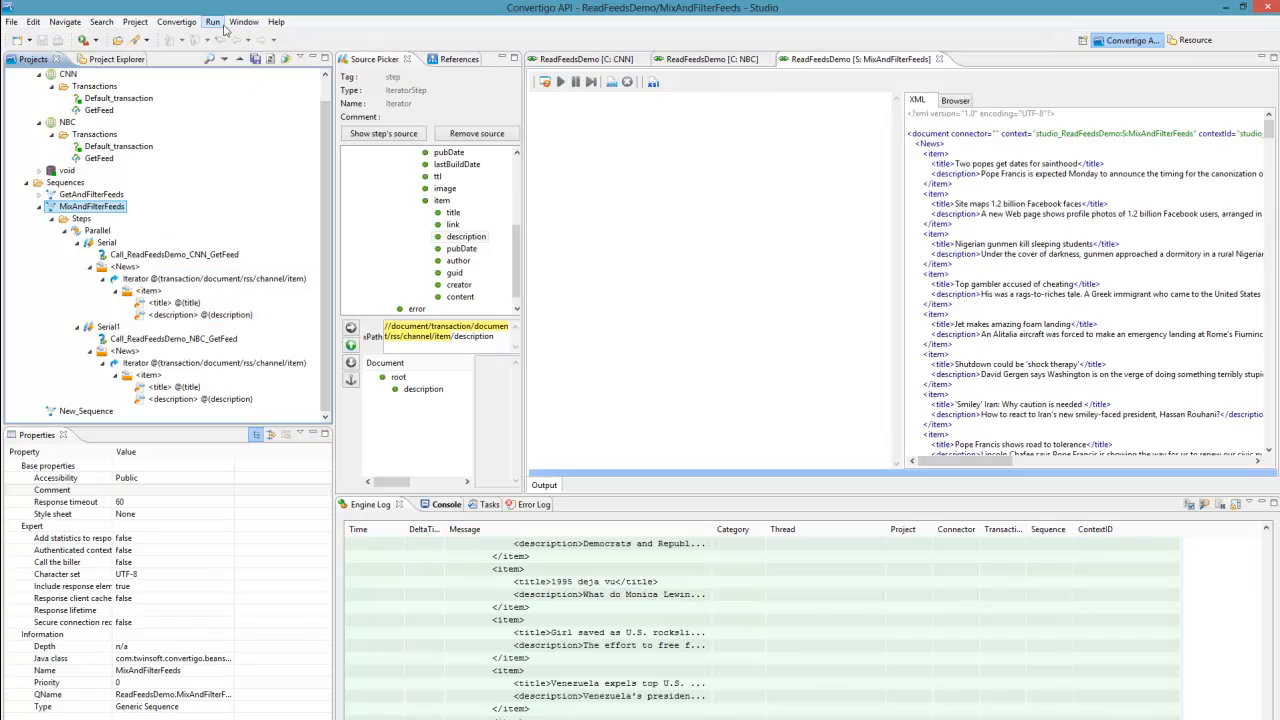
pyautogui.click(244, 20)
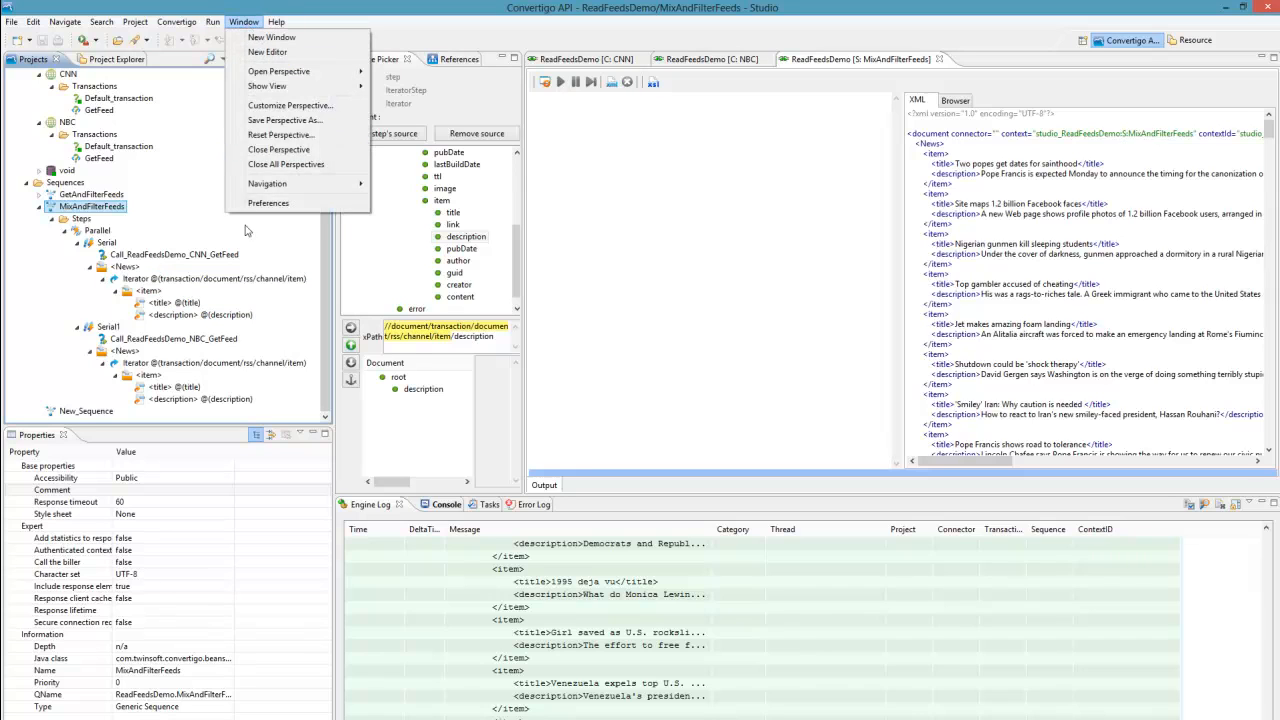
pyautogui.click(268, 204)
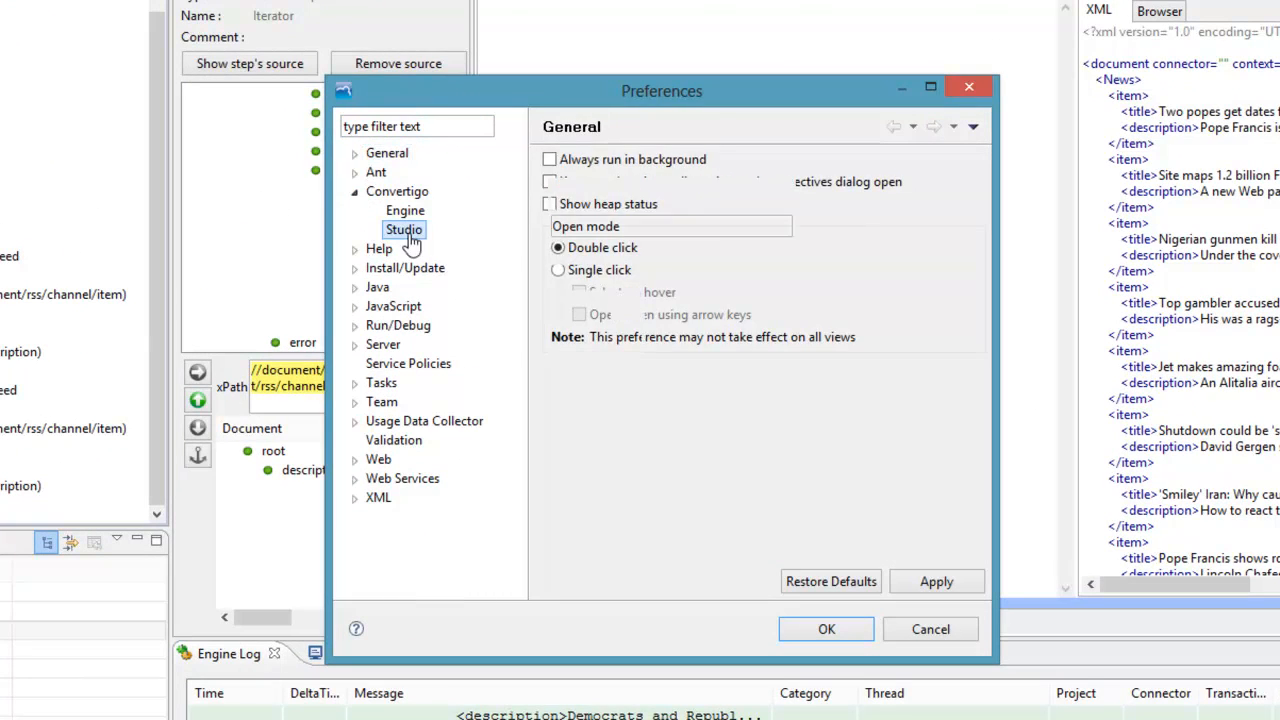
pyautogui.click(404, 228)
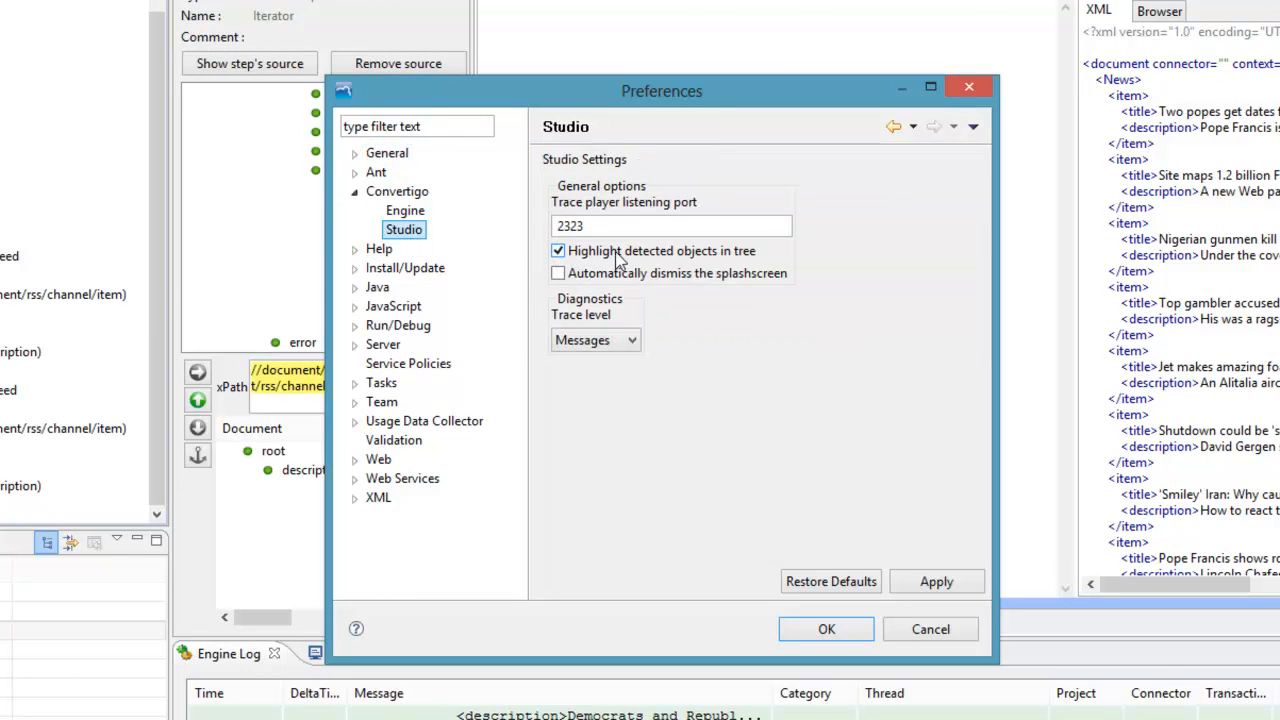
pyautogui.moveTo(630, 260)
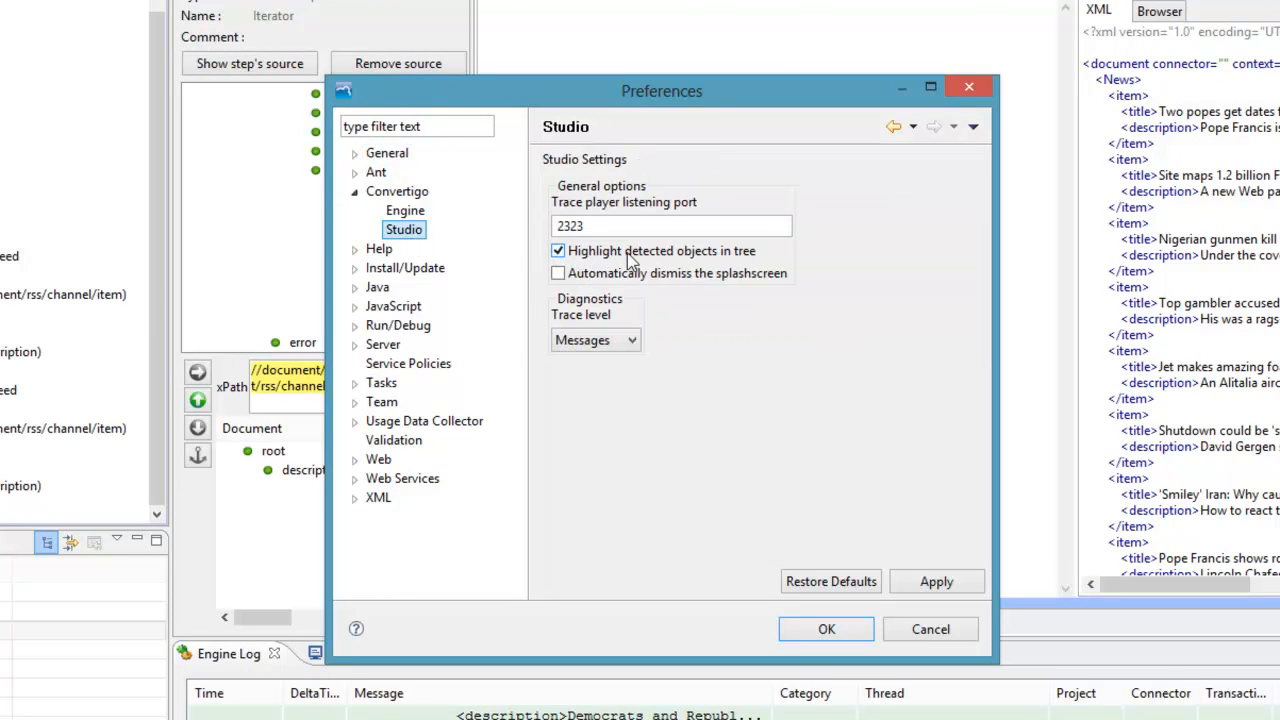
pyautogui.moveTo(604, 252)
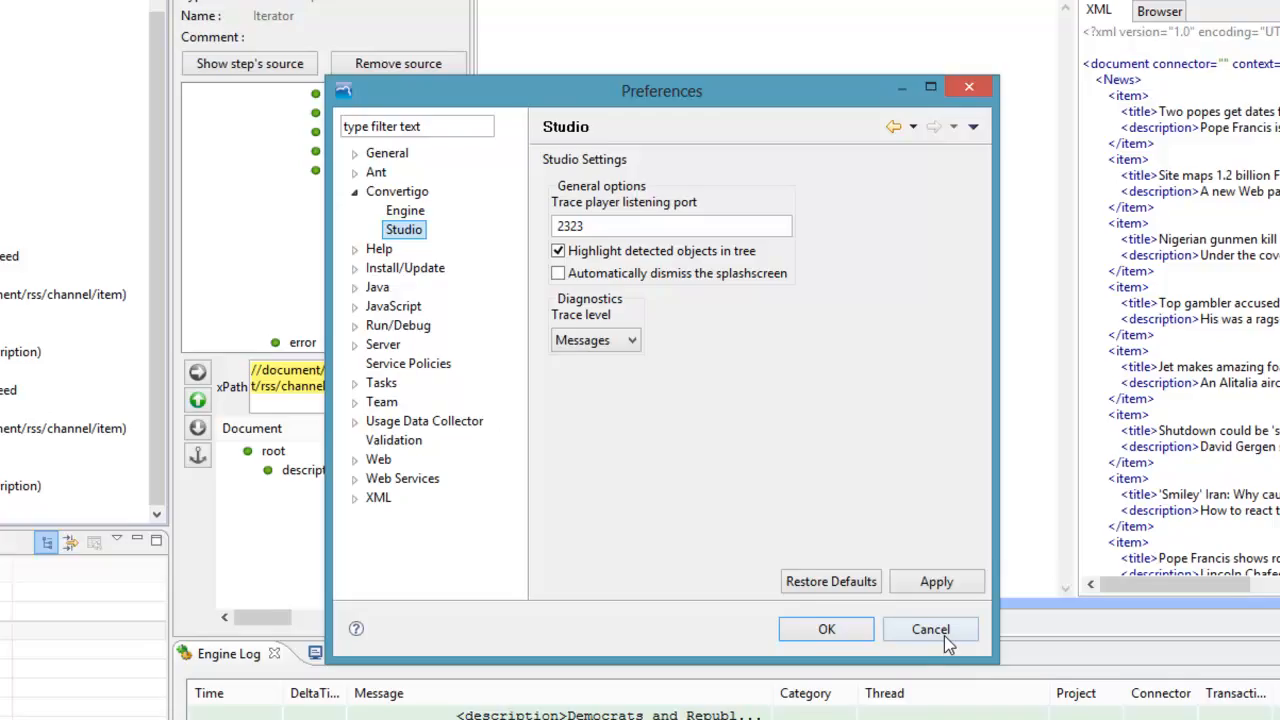
pyautogui.click(928, 628)
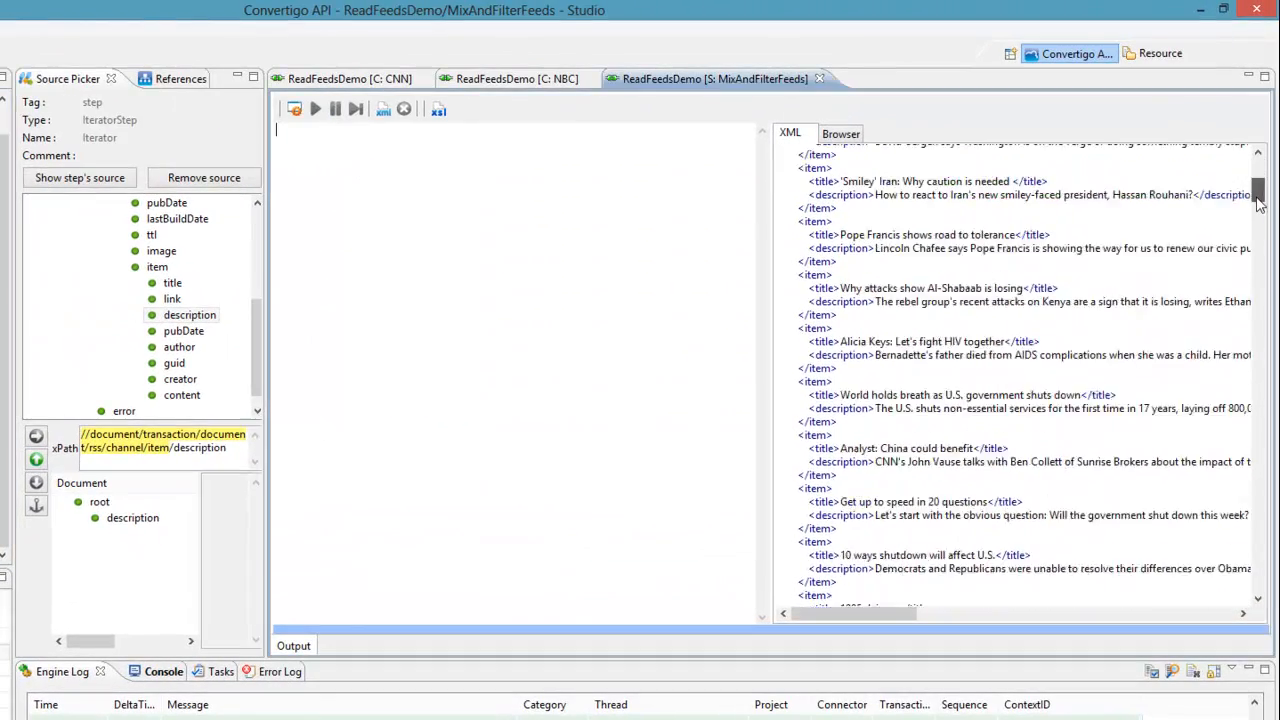
pyautogui.scroll(-3)
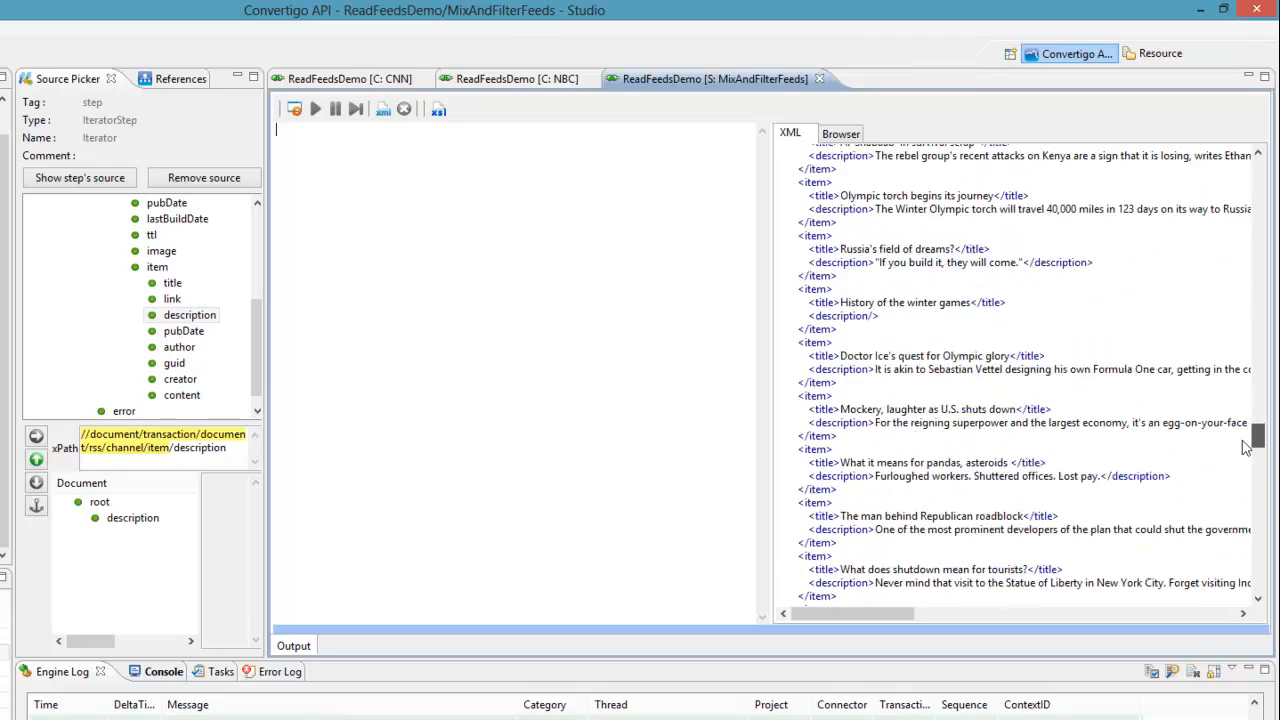
pyautogui.scroll(-3)
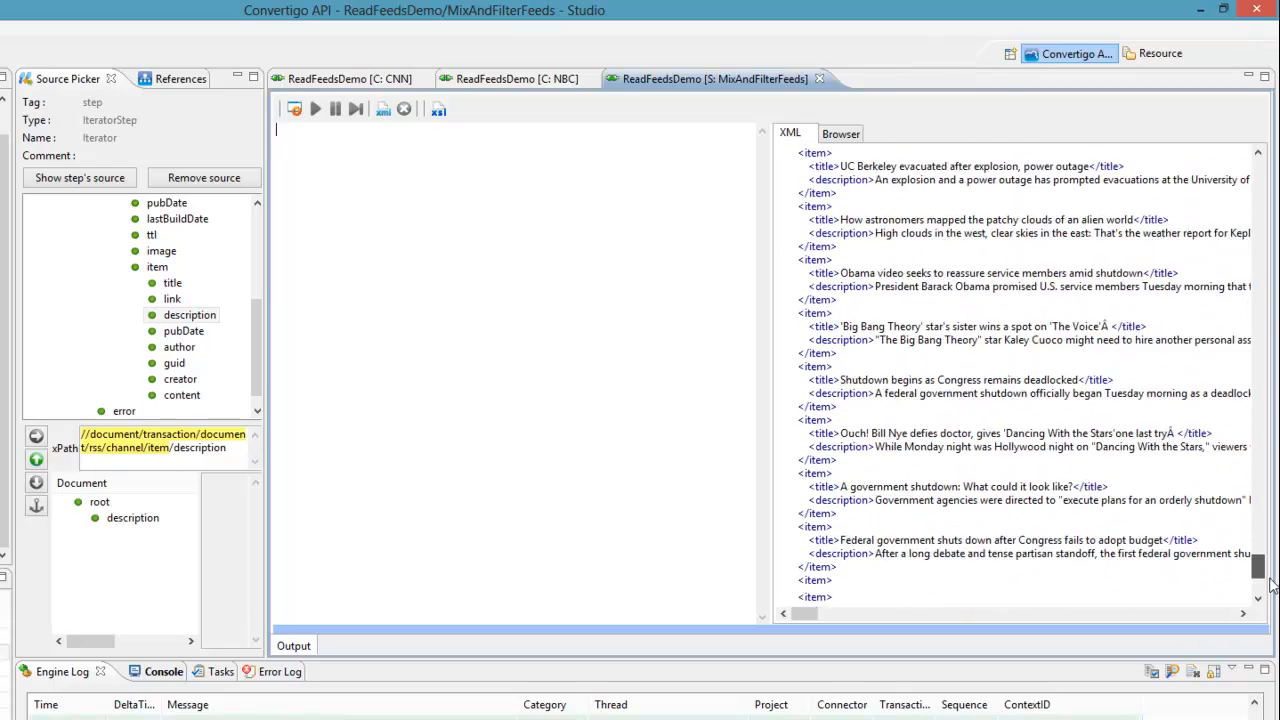
pyautogui.scroll(-3)
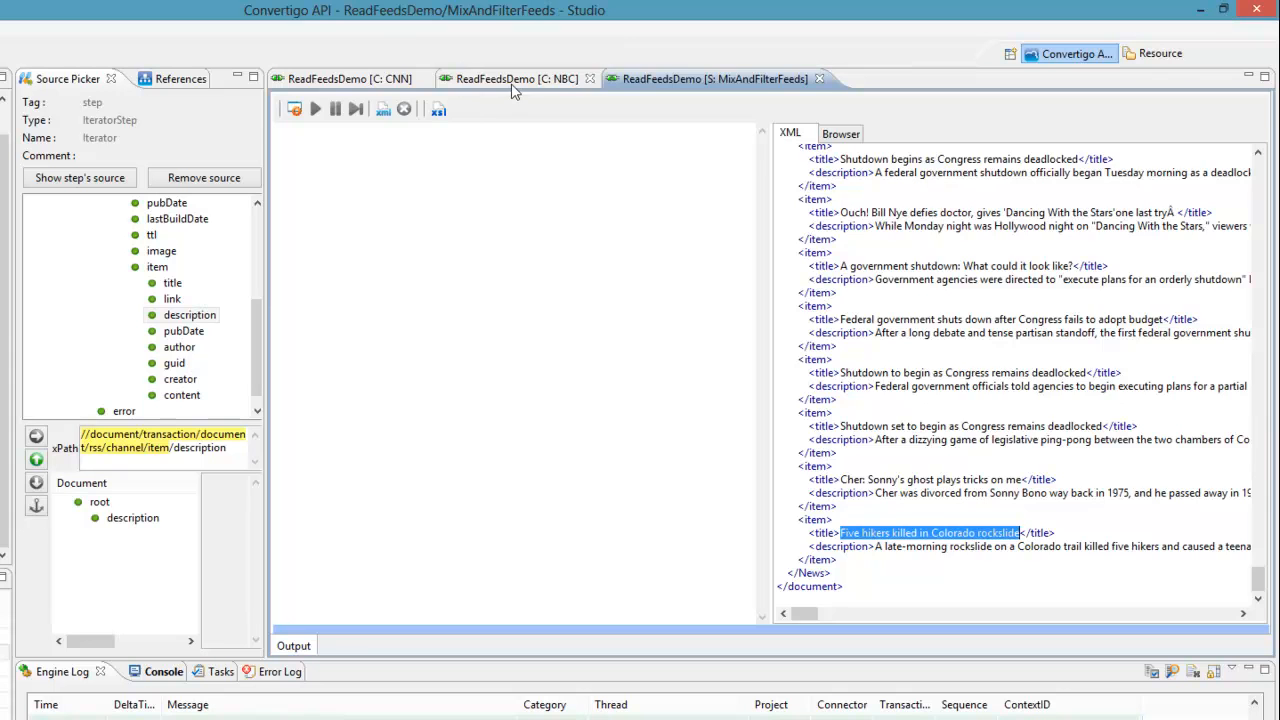
pyautogui.click(516, 78)
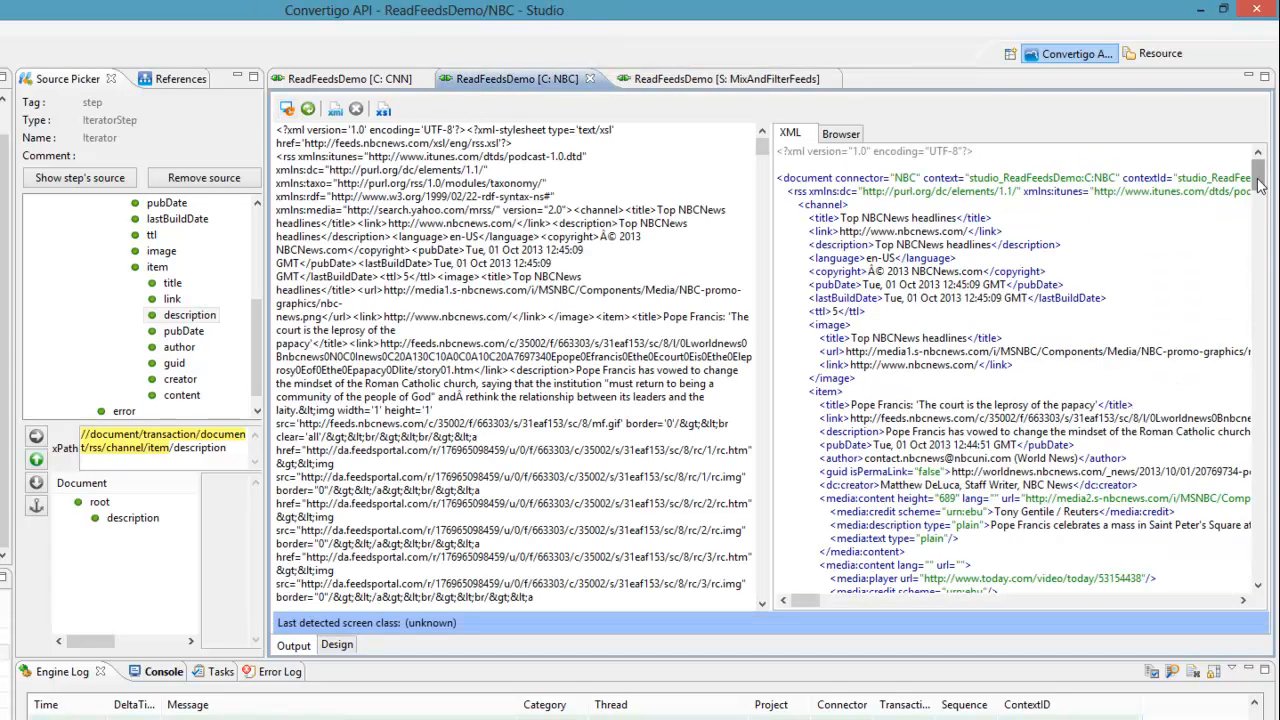
pyautogui.scroll(-3)
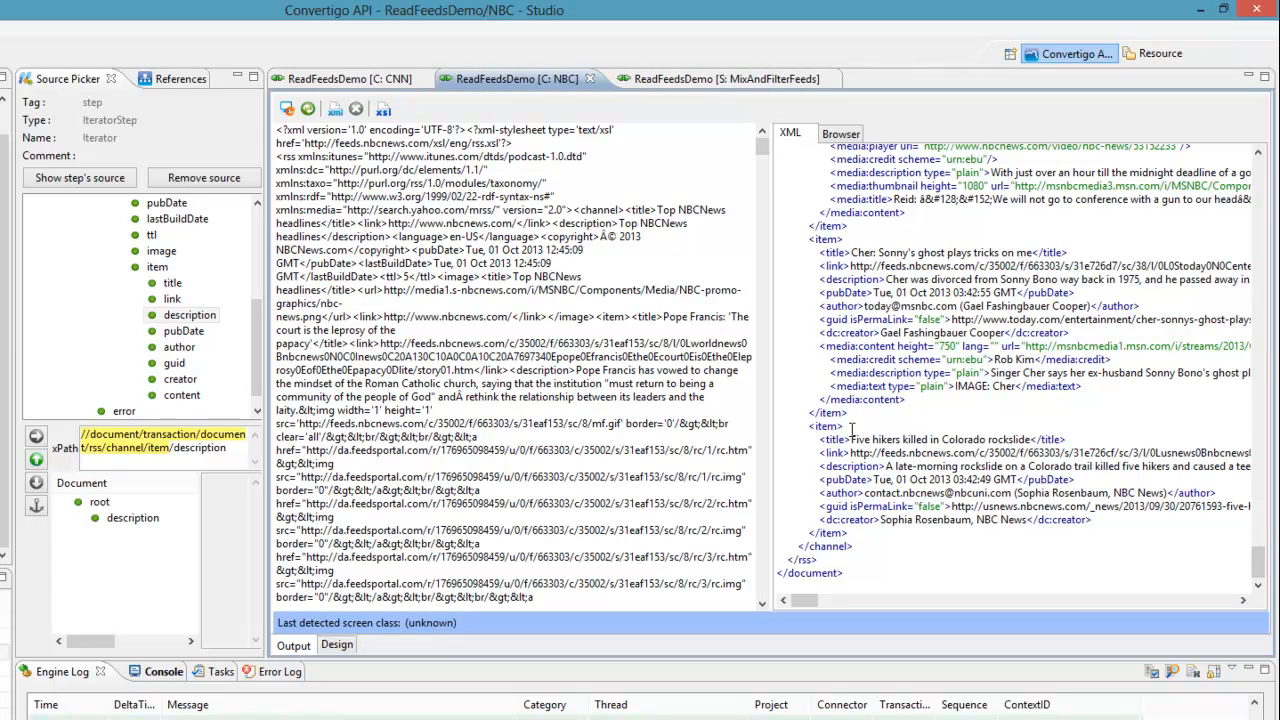
pyautogui.doubleClick(940, 440)
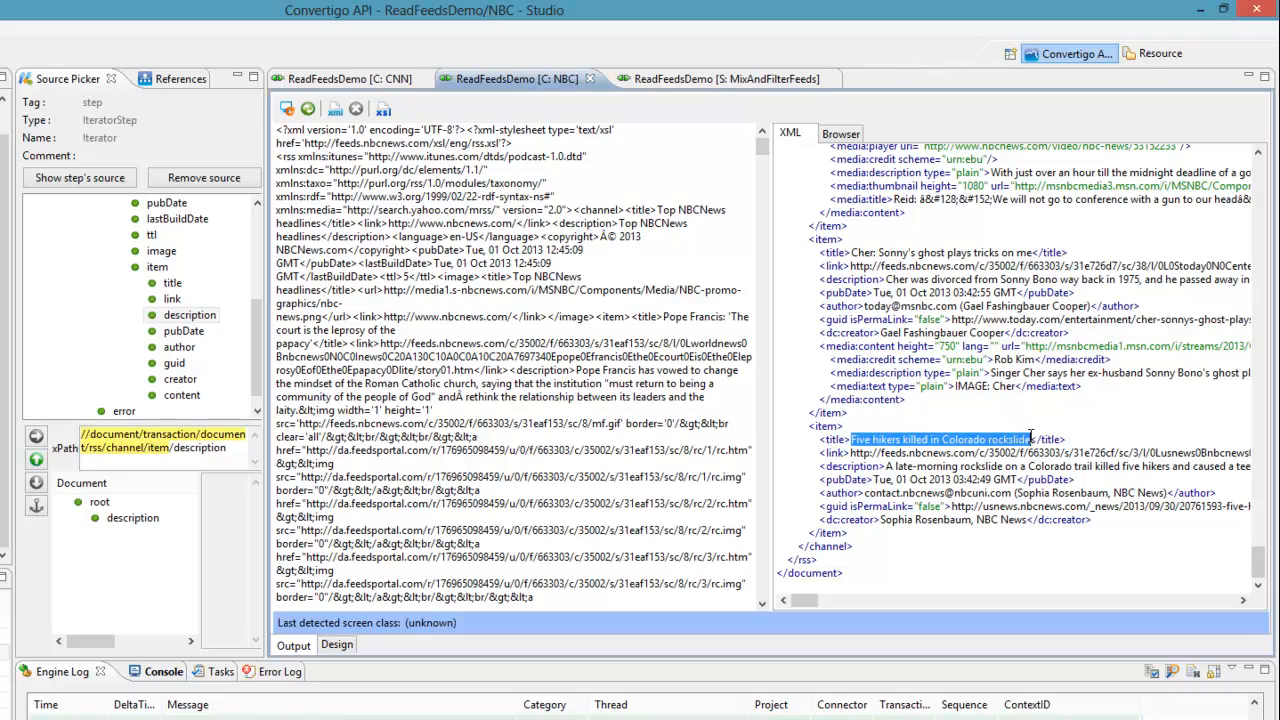
pyautogui.click(716, 78)
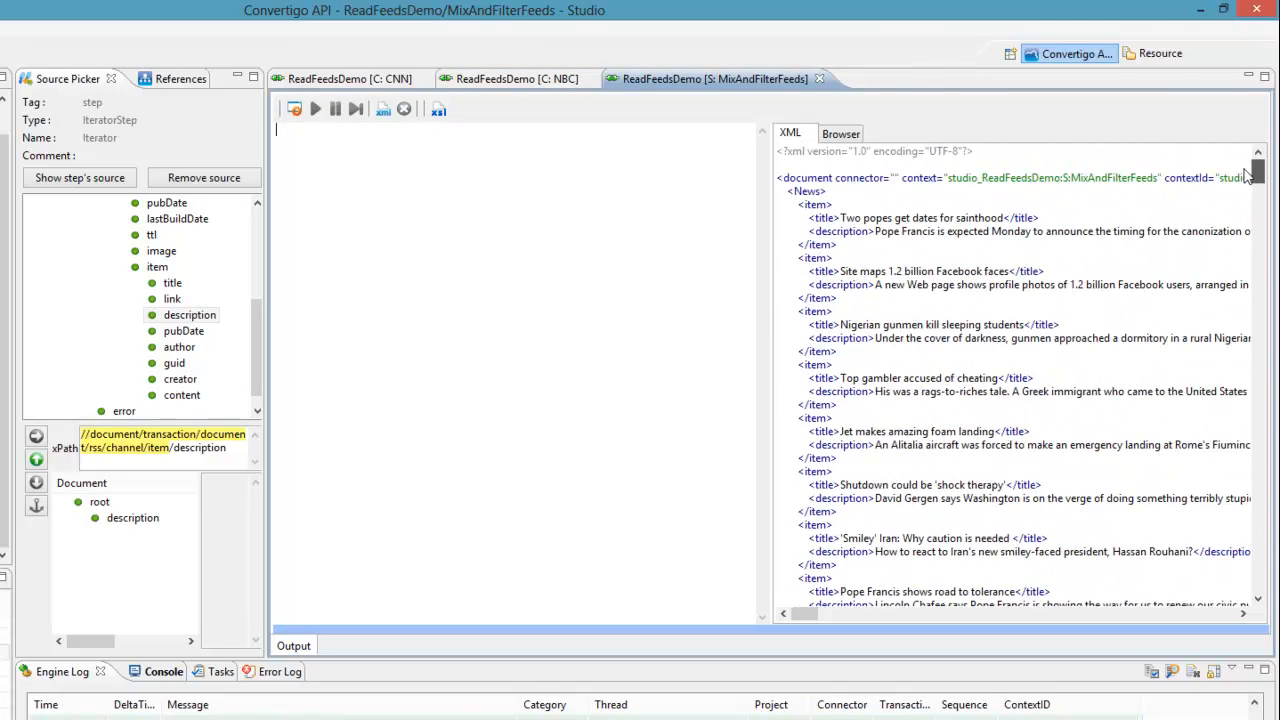
pyautogui.doubleClick(900, 216)
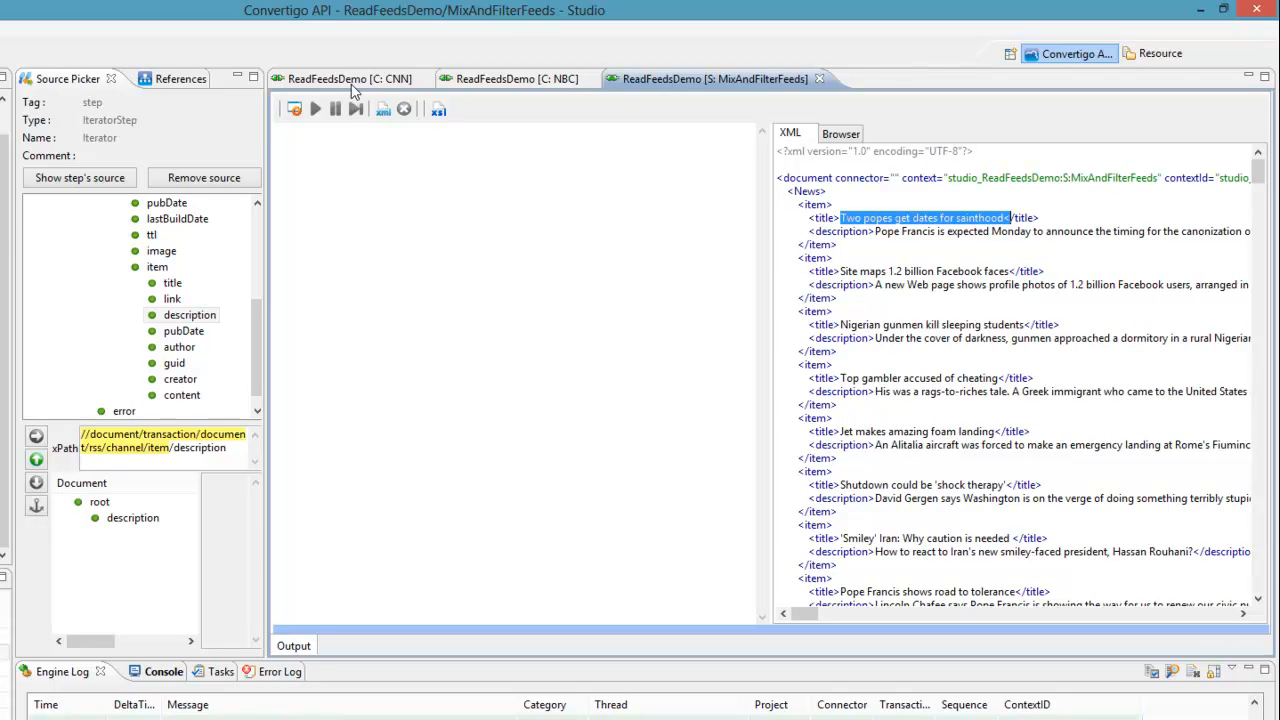
pyautogui.click(340, 78)
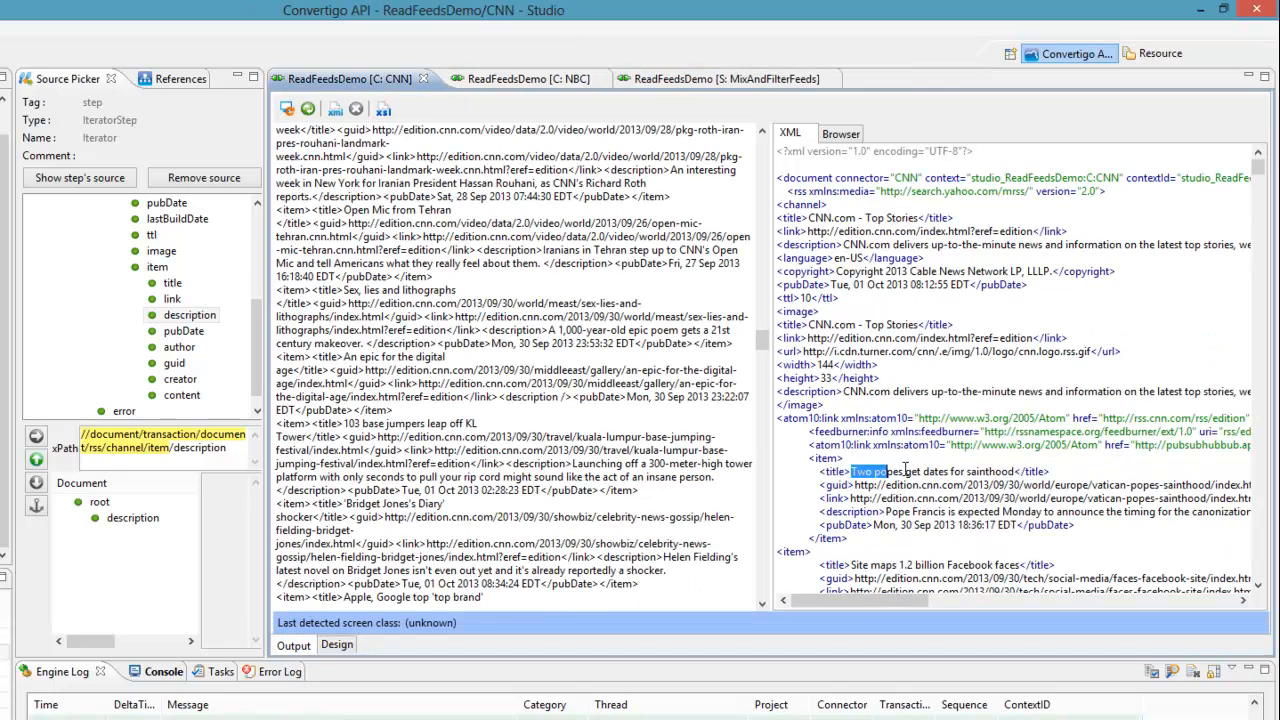
pyautogui.doubleClick(936, 472)
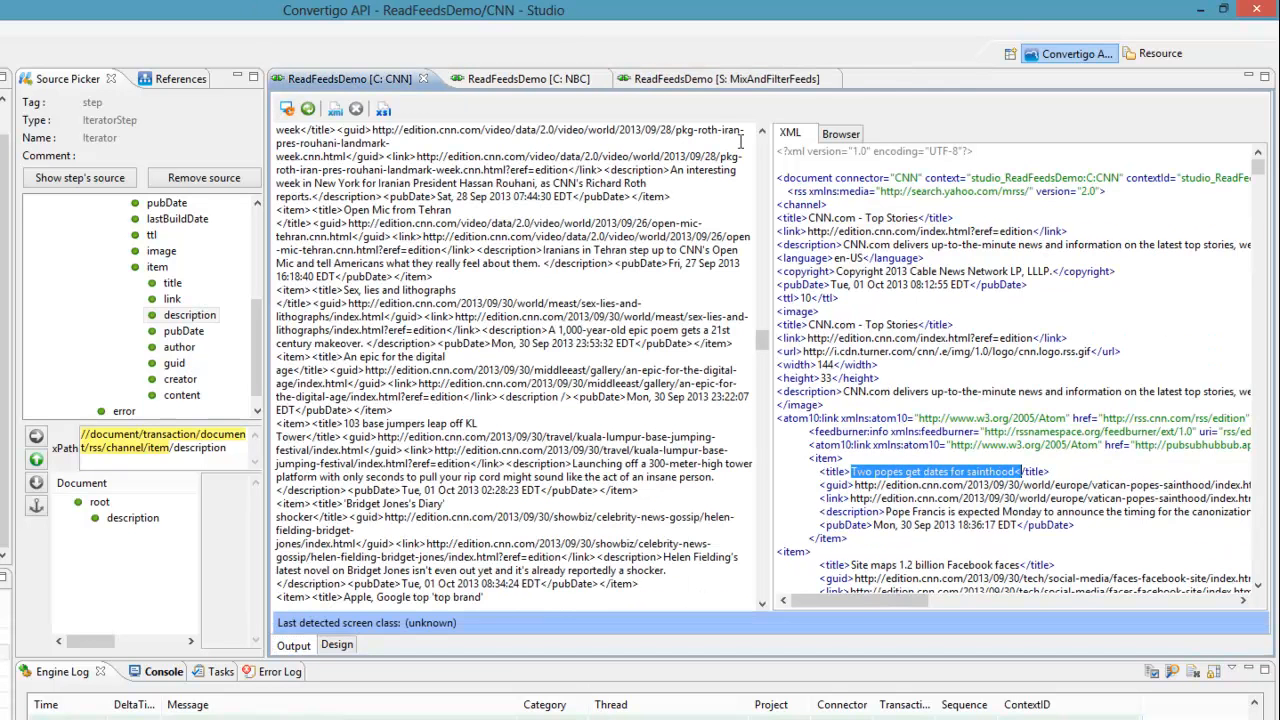
pyautogui.click(716, 80)
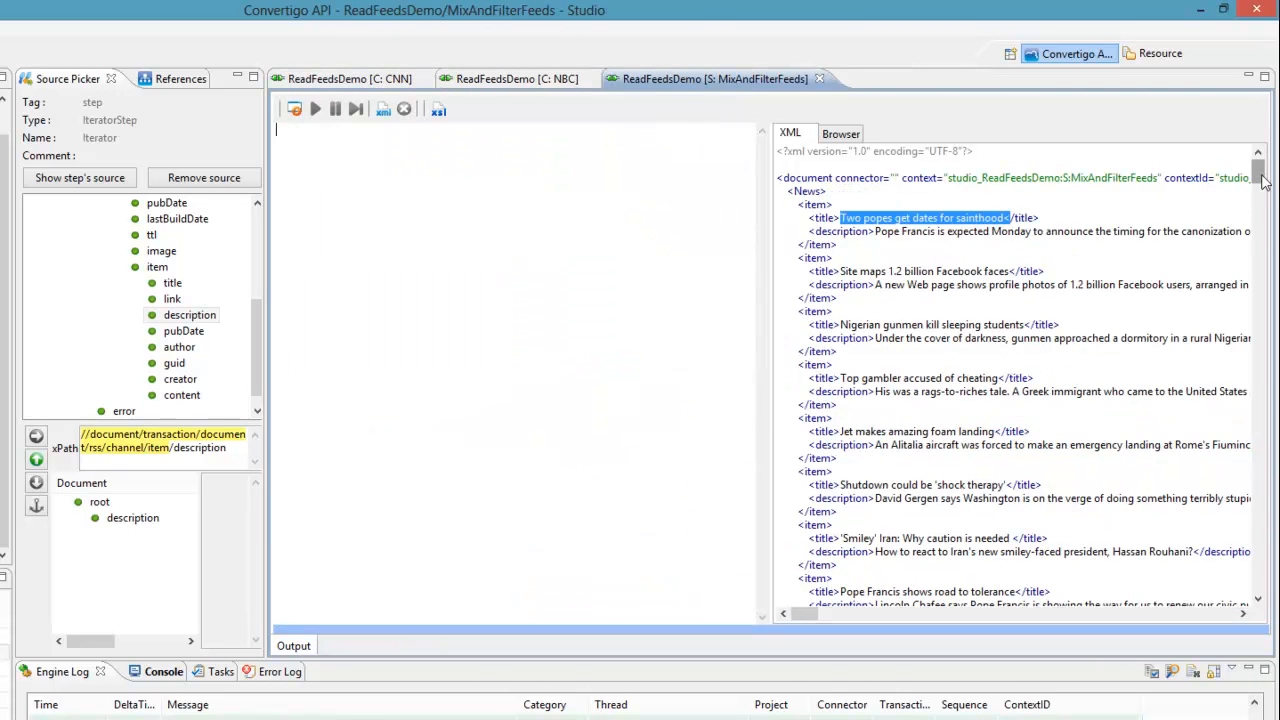
pyautogui.scroll(-3)
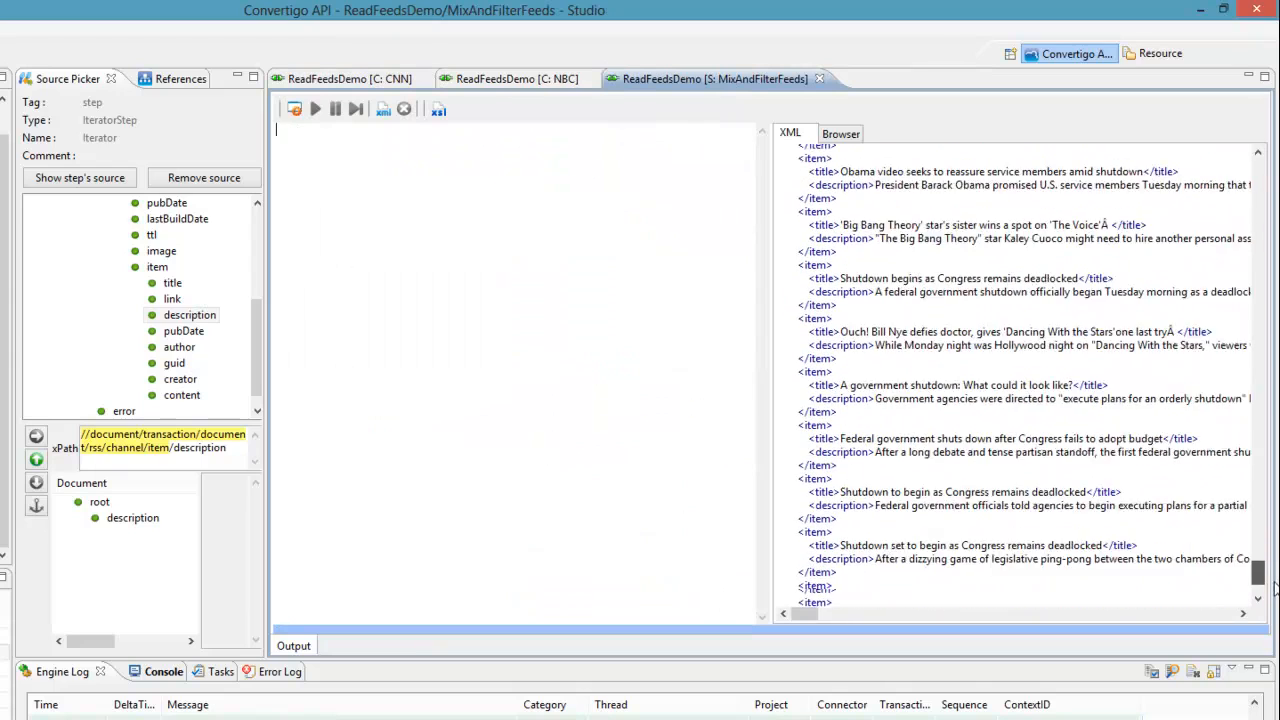